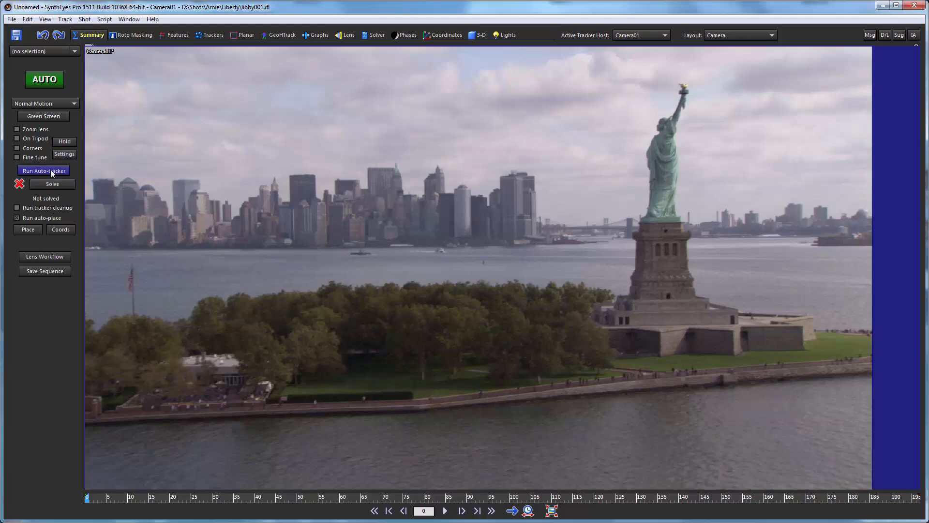
# Run the auto-tracker on the Liberty Island shot and check trackers at several frames.
pyautogui.click(44, 170)
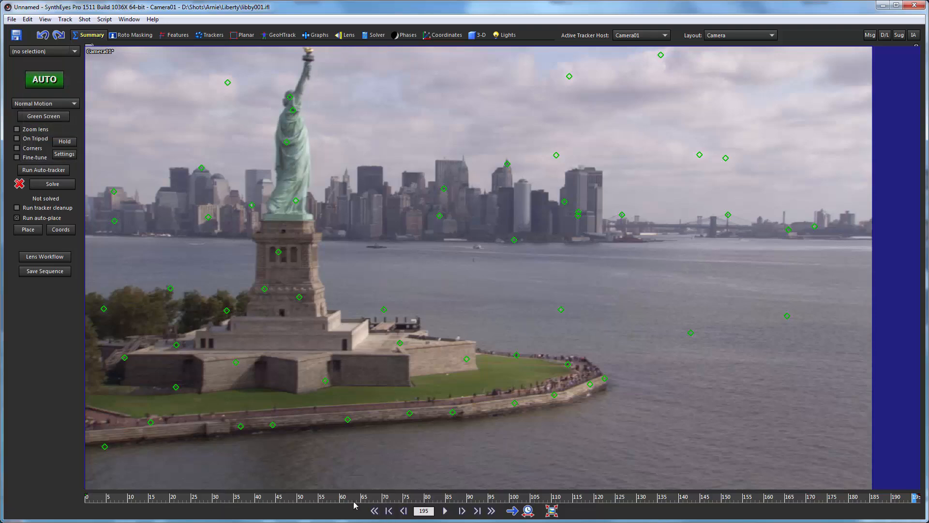
pyautogui.click(389, 510)
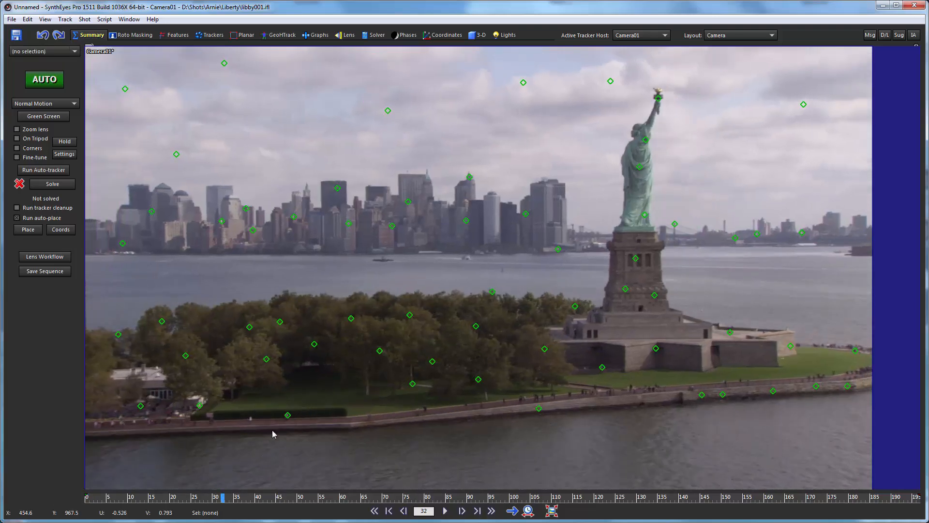
pyautogui.click(390, 510)
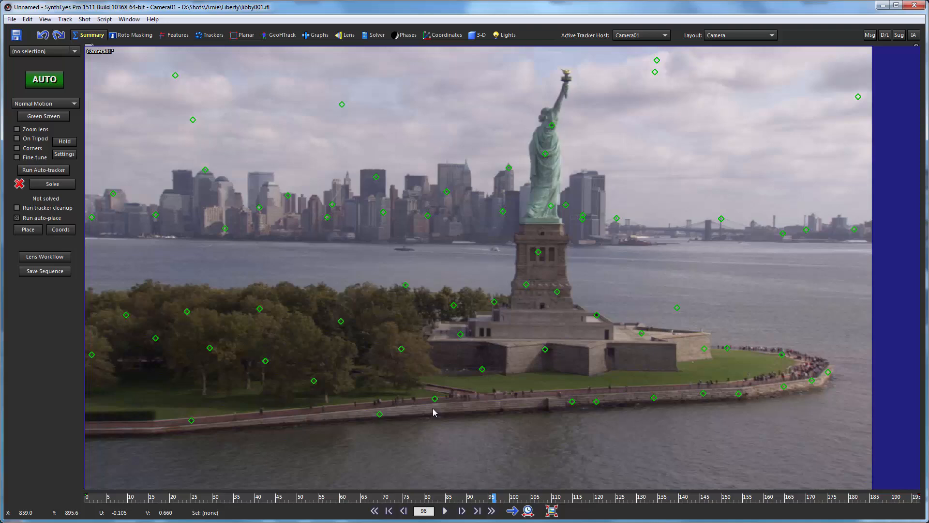
pyautogui.moveTo(419, 491)
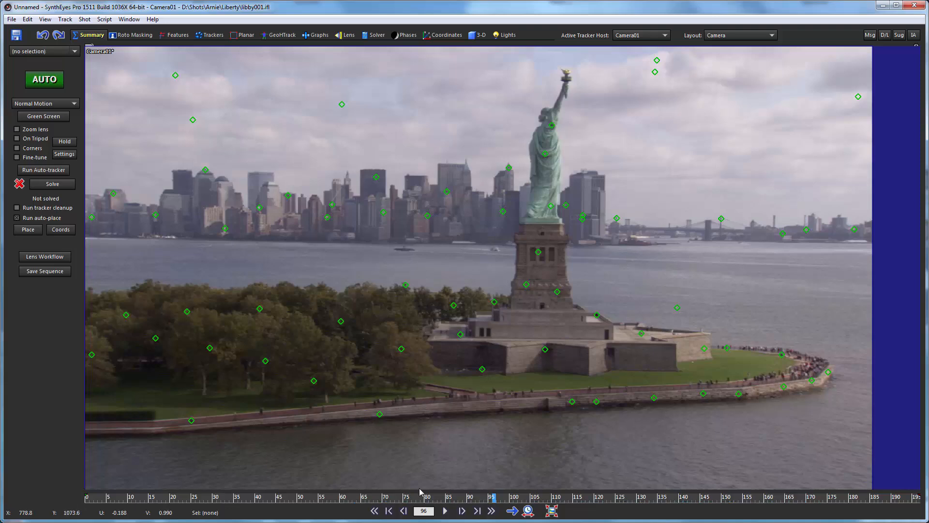
pyautogui.click(578, 497)
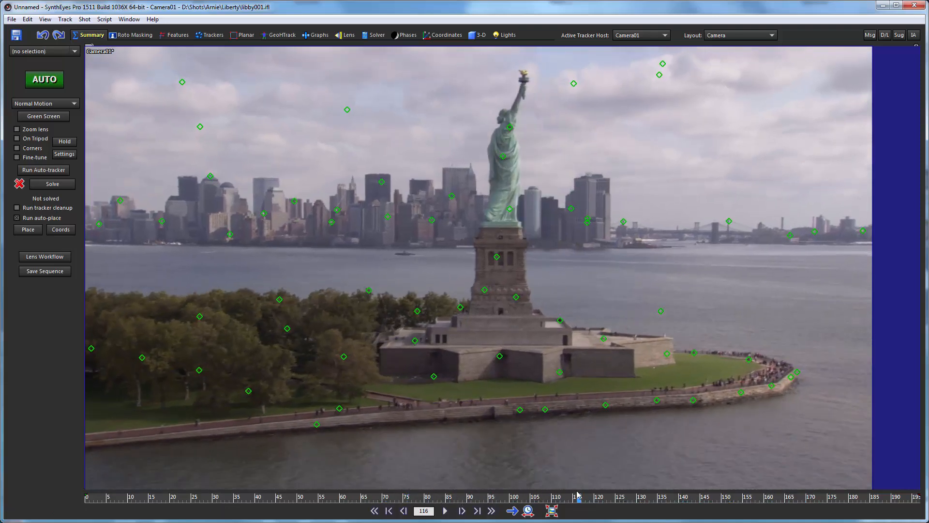
pyautogui.click(551, 511)
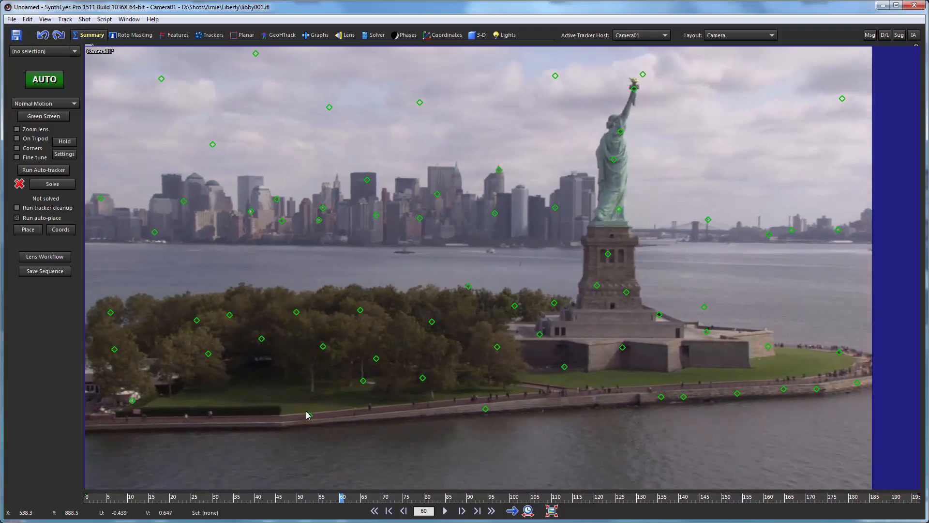
pyautogui.moveTo(365, 500)
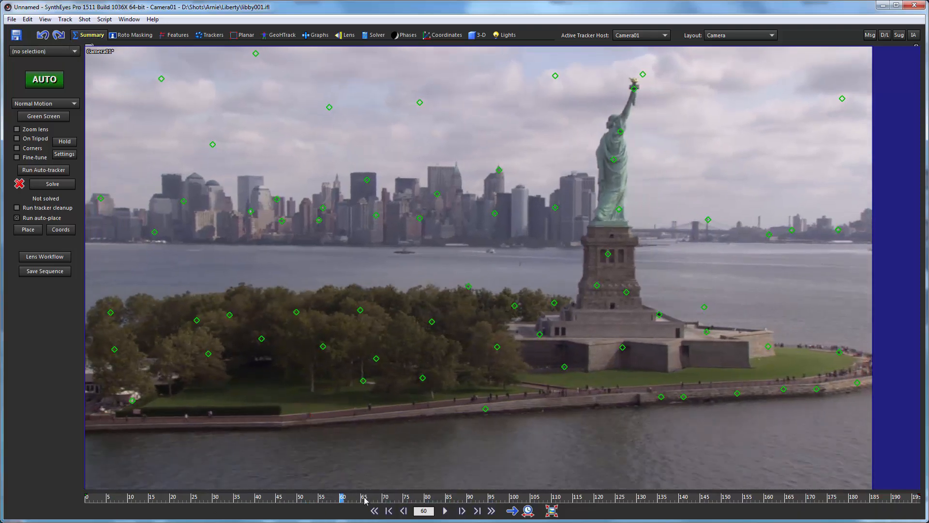
pyautogui.click(389, 511)
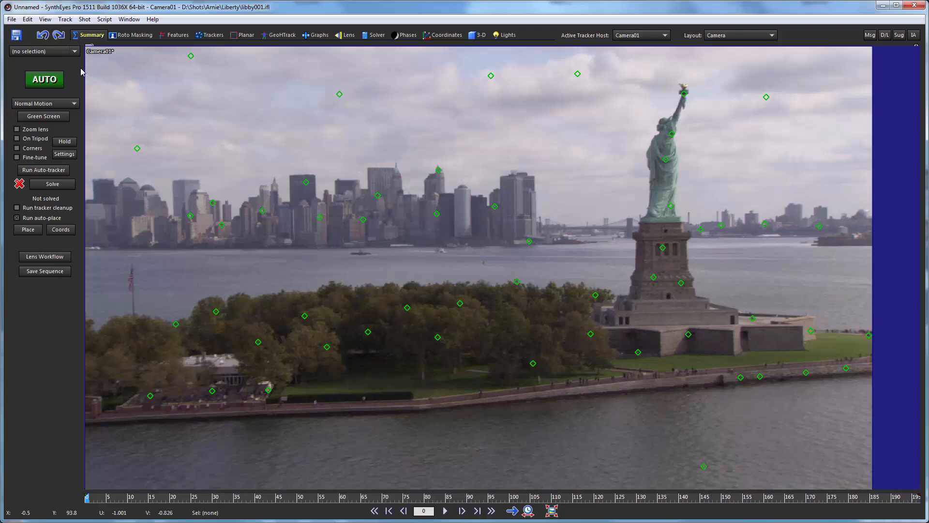
pyautogui.moveTo(53, 184)
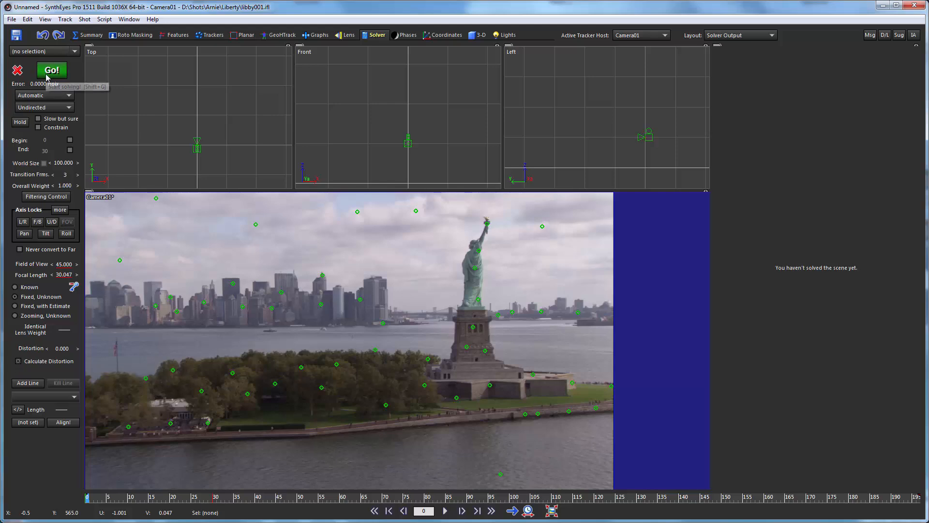
# Solve the camera with Go! in the Solver room, reaching about 0.78 pixel error.
pyautogui.click(52, 70)
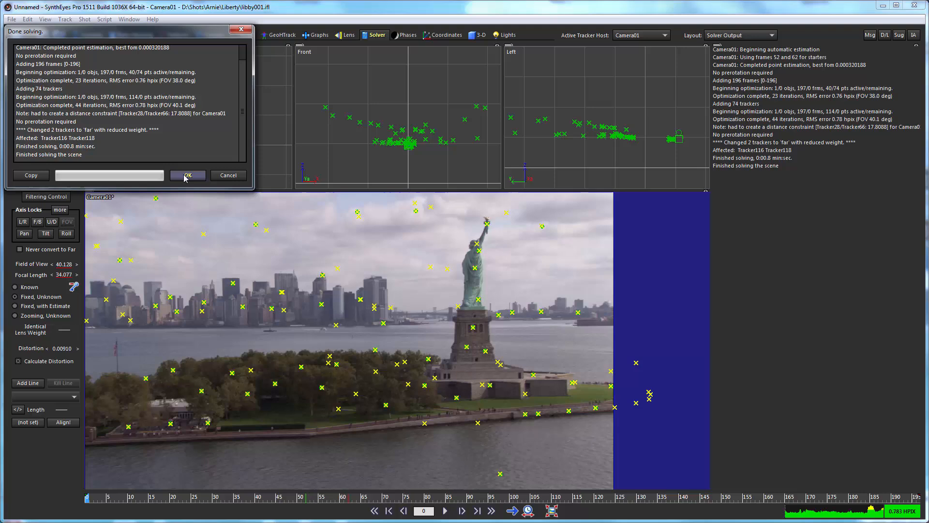
pyautogui.click(187, 175)
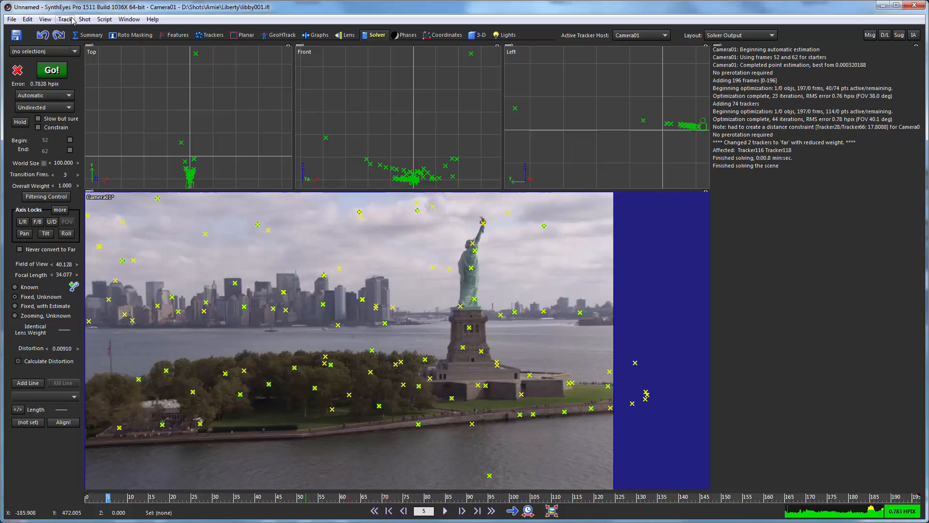
# Clean up trackers: select the high-error ones and fix them.
pyautogui.click(65, 19)
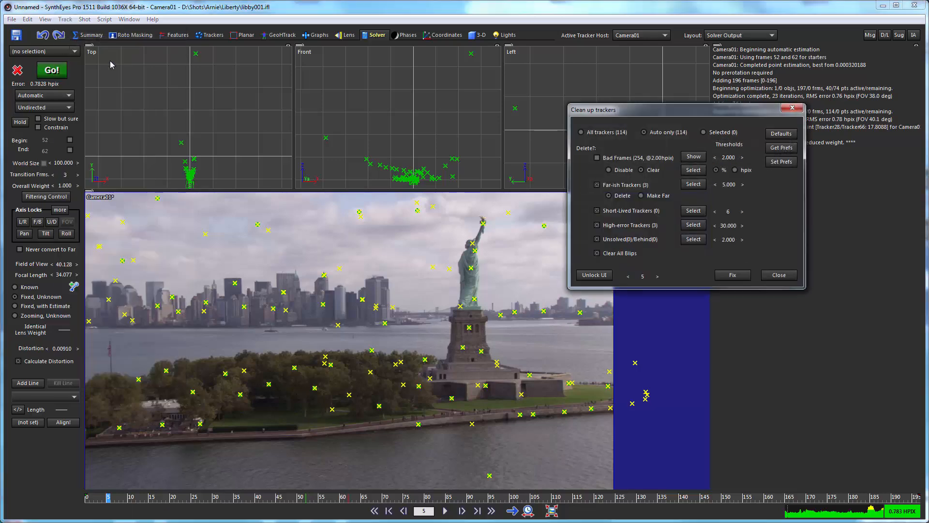
pyautogui.click(693, 226)
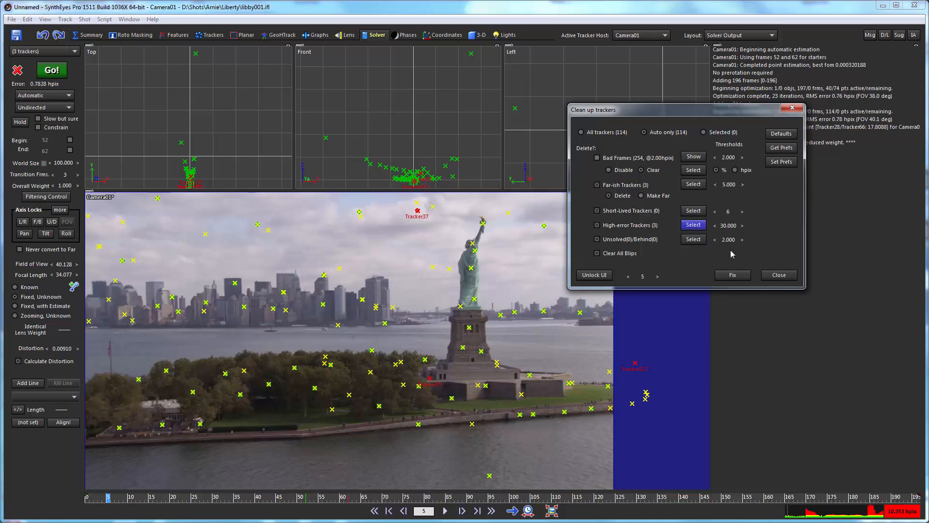
pyautogui.moveTo(733, 274)
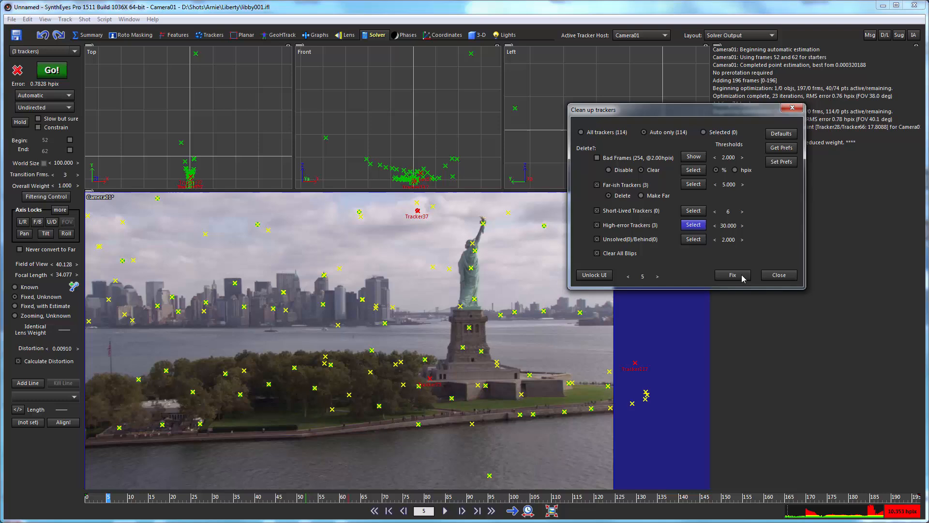
pyautogui.click(733, 275)
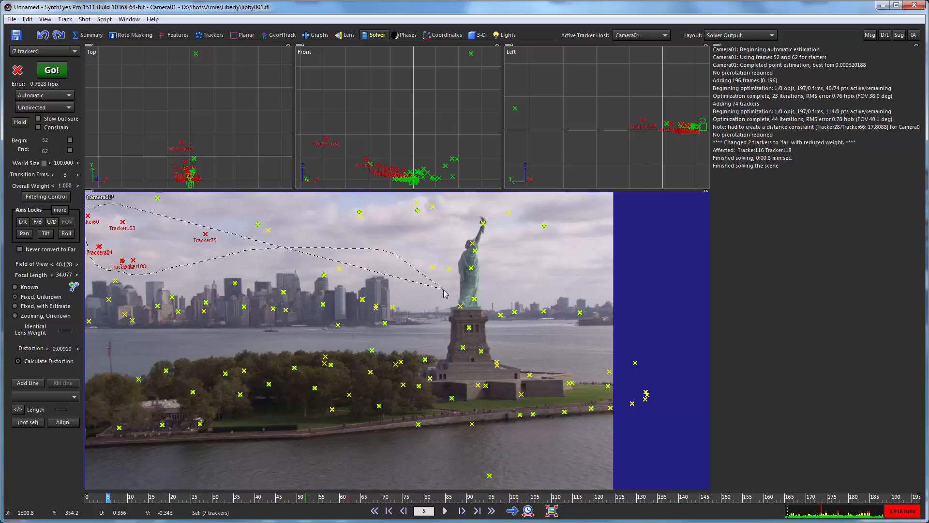
# Delete the stray sky trackers including Tracker110 and re-solve the camera.
pyautogui.click(175, 212)
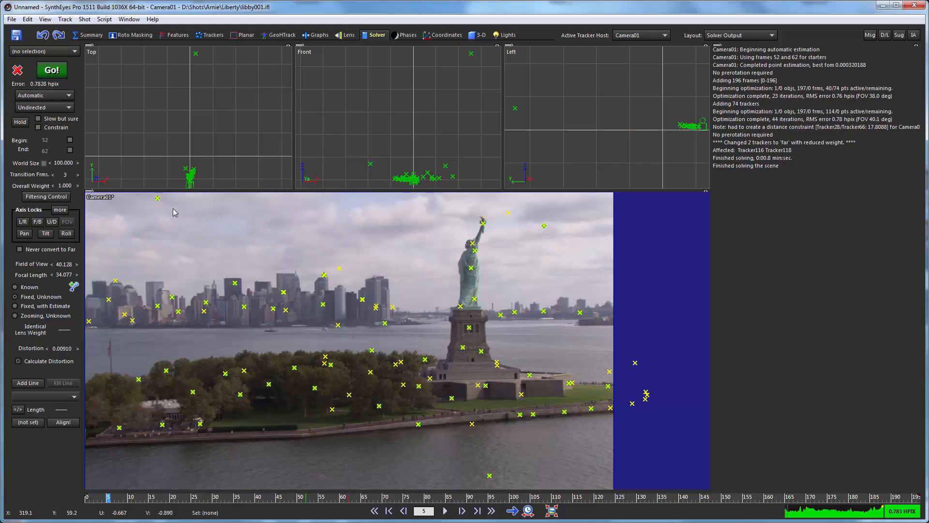
pyautogui.moveTo(567, 209)
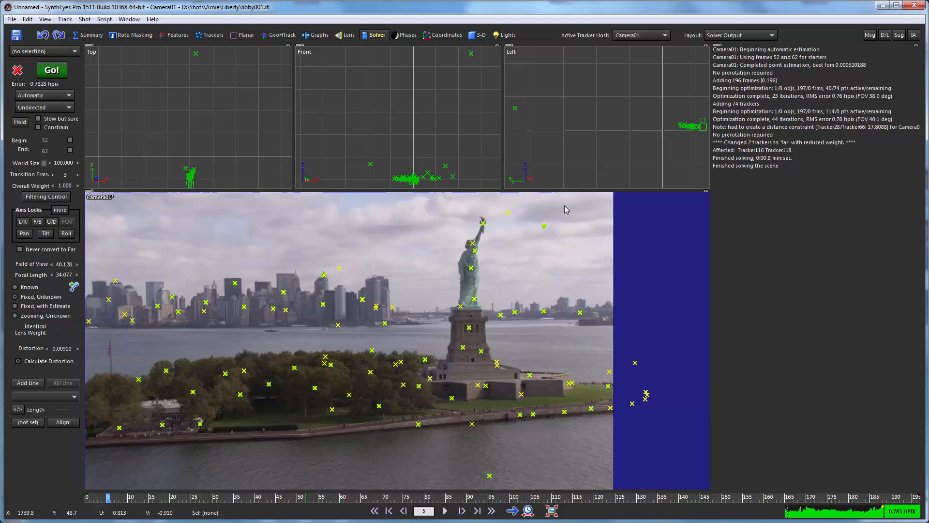
pyautogui.moveTo(433, 401)
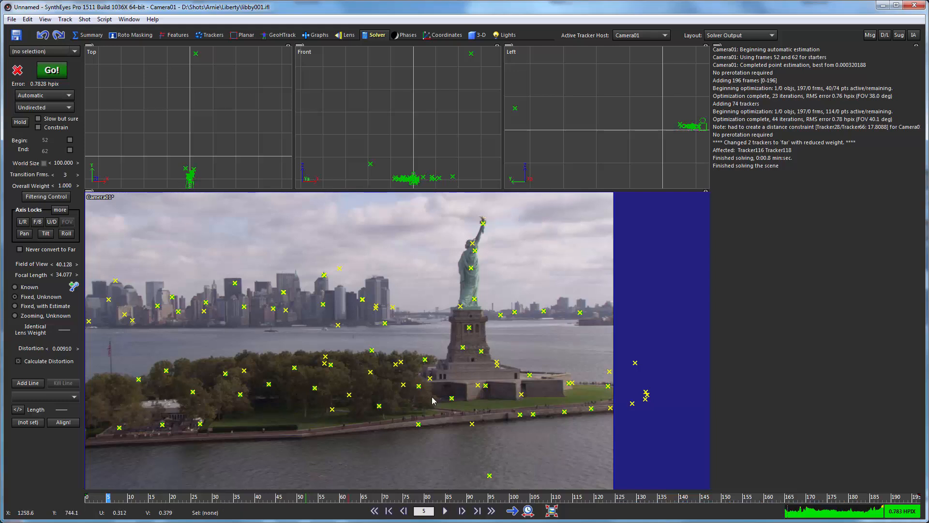
pyautogui.click(340, 274)
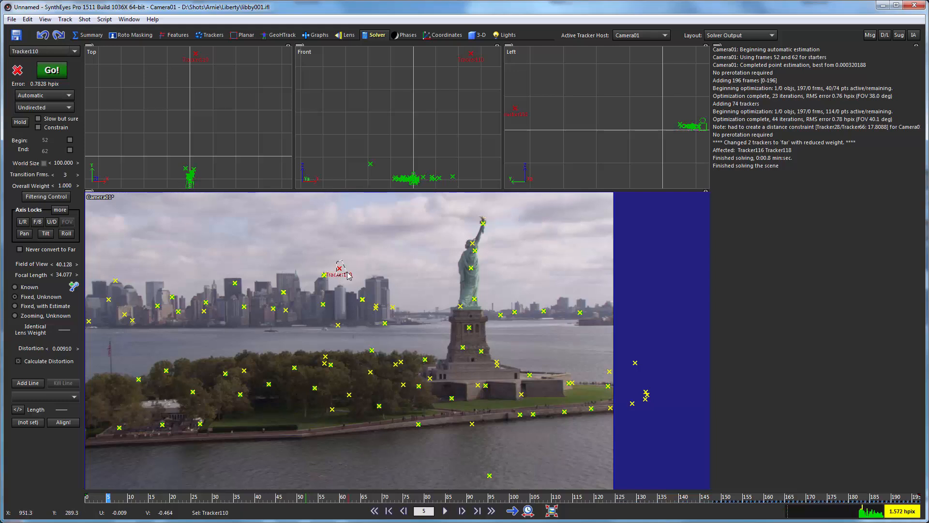
pyautogui.click(389, 510)
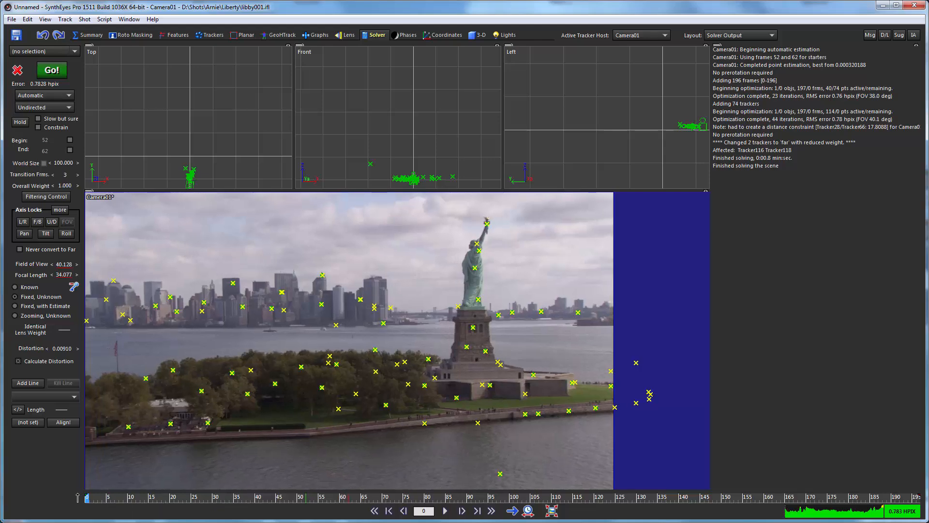
pyautogui.click(799, 497)
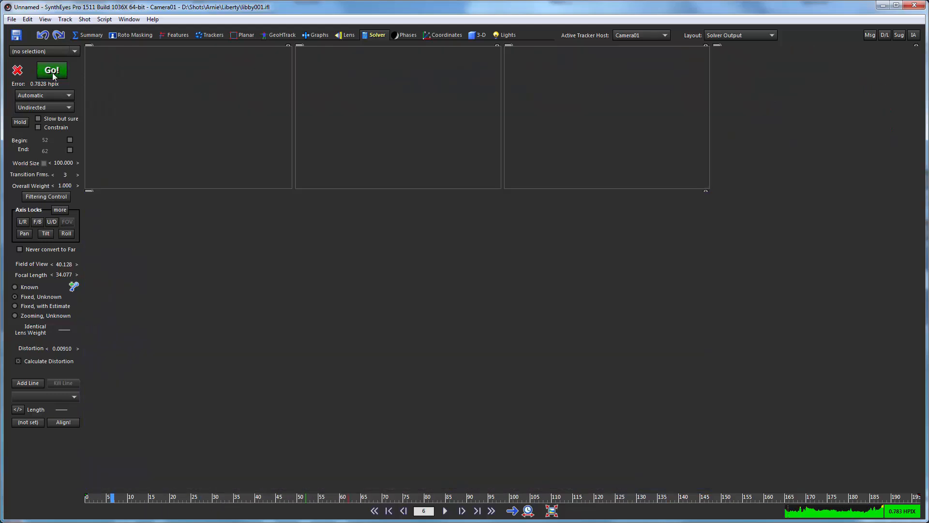
# Remove two more high-error trackers and re-solve to about 0.60 pixel error.
pyautogui.click(51, 69)
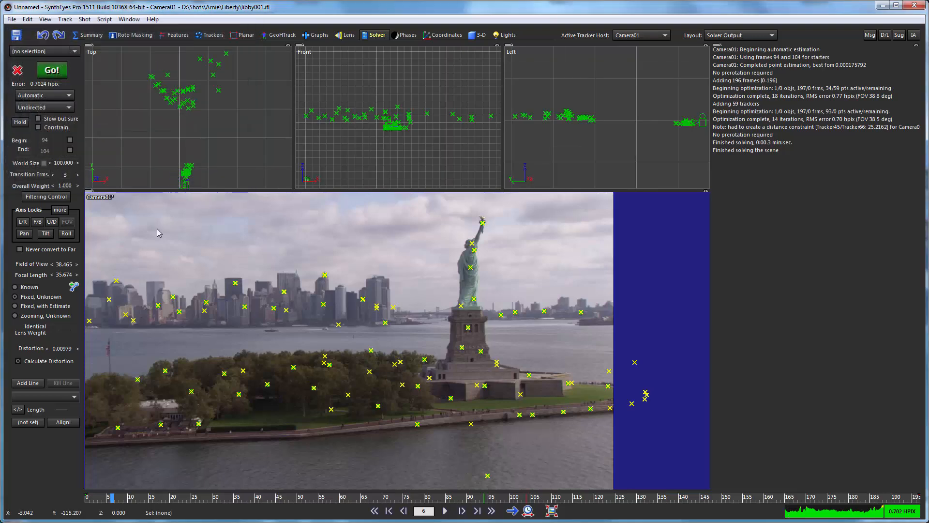
pyautogui.moveTo(88, 385)
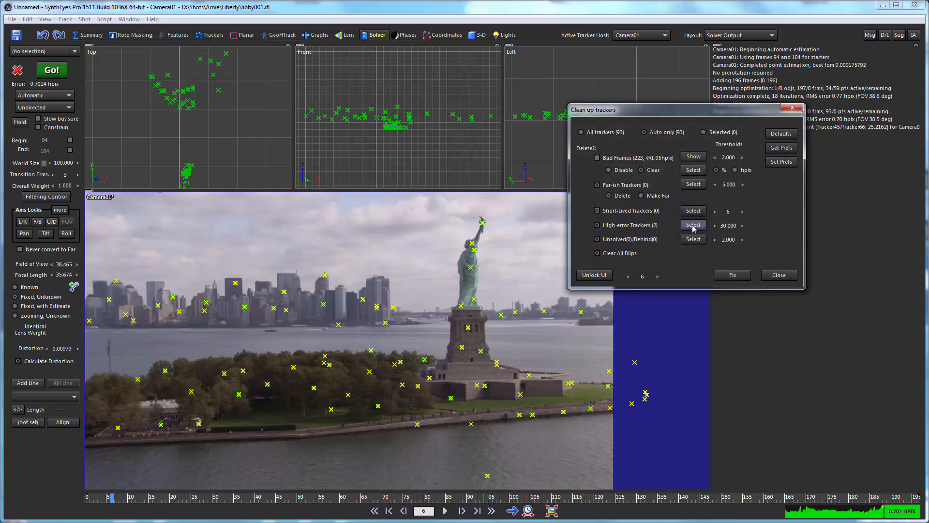
pyautogui.click(693, 225)
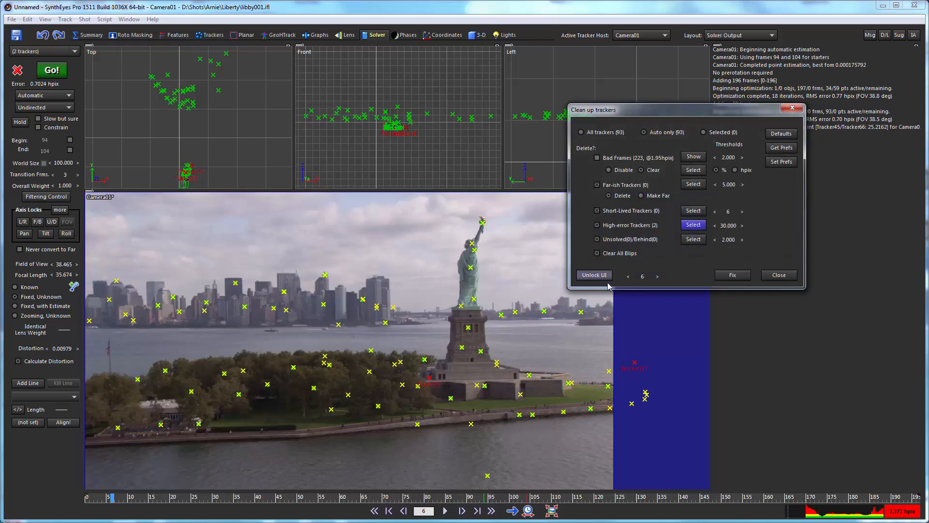
pyautogui.moveTo(433, 377)
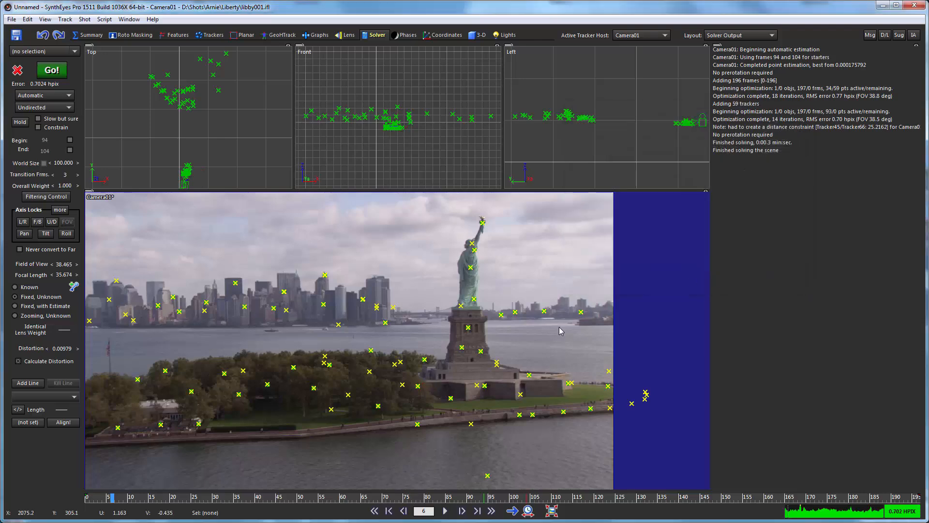
pyautogui.click(51, 69)
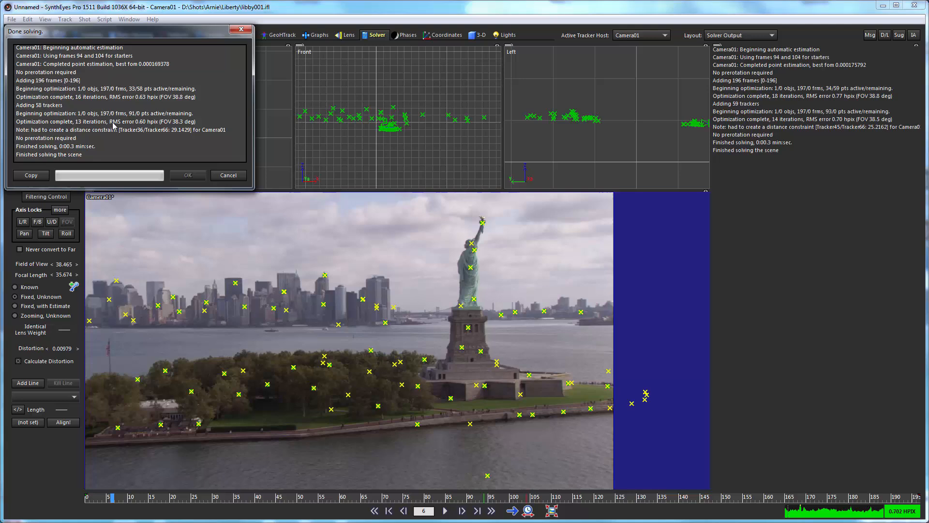
pyautogui.click(187, 175)
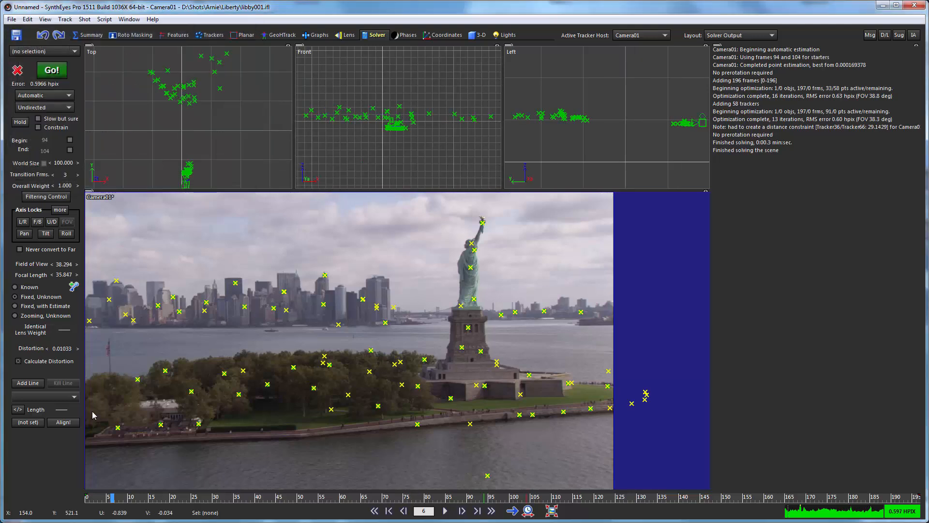
pyautogui.click(428, 496)
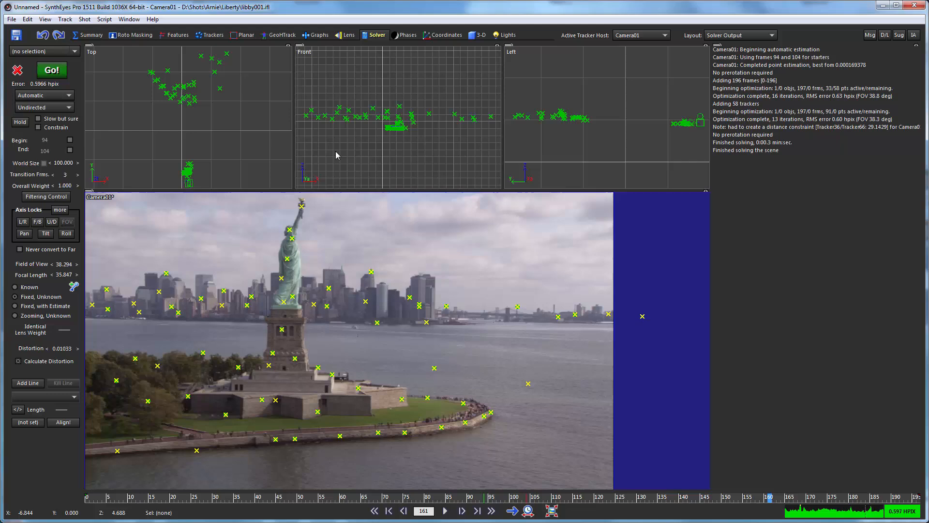
pyautogui.moveTo(61, 353)
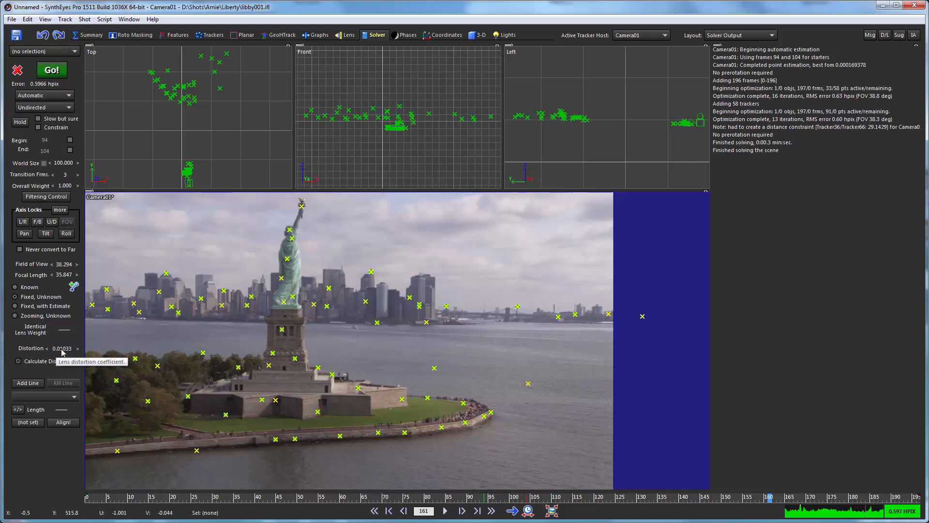
# Check the Lens room settings, then view the solve log in the Solver room.
pyautogui.click(349, 35)
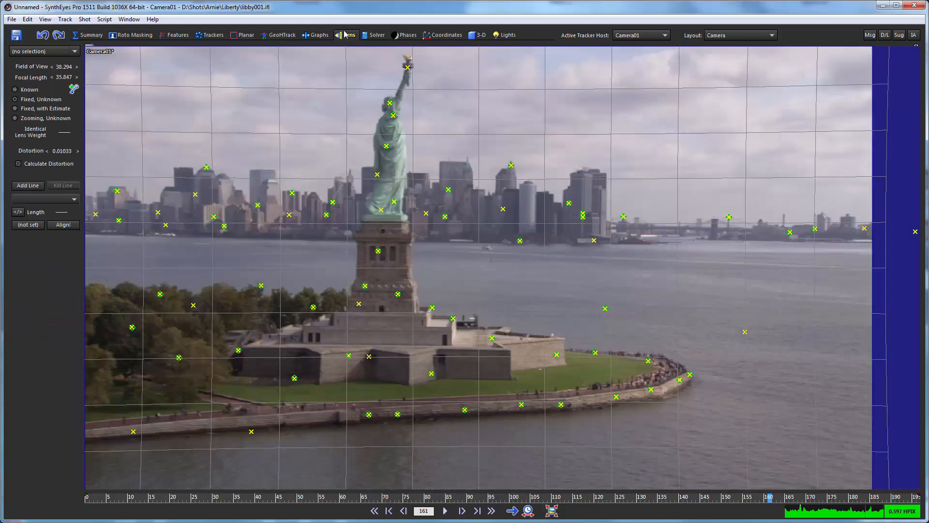
pyautogui.moveTo(735, 134)
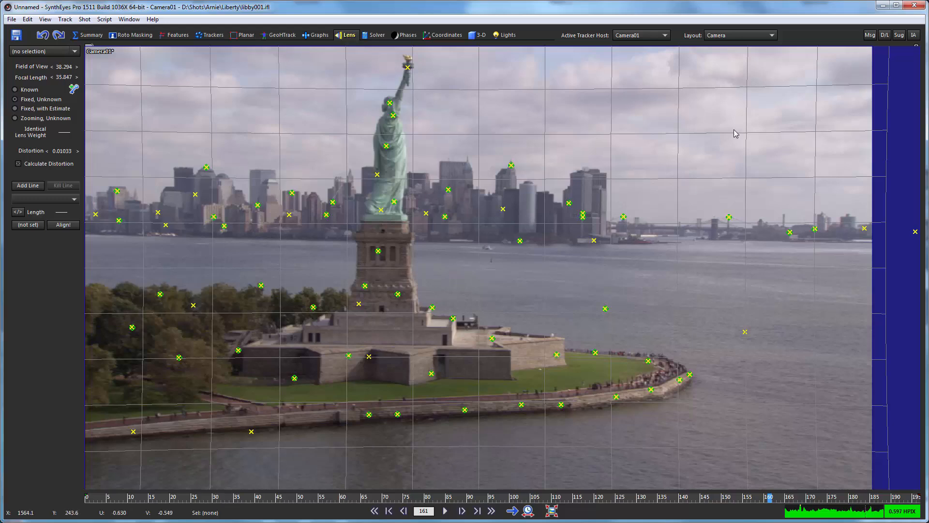
pyautogui.moveTo(534, 74)
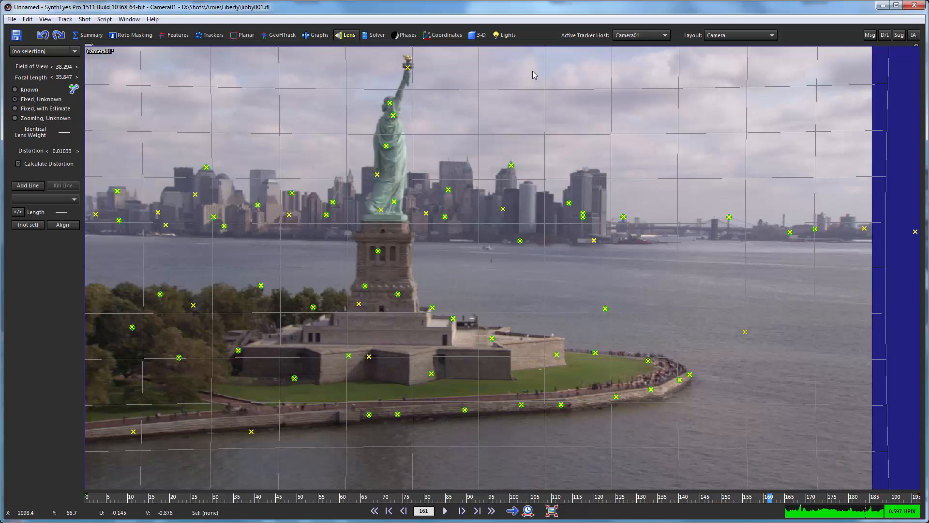
pyautogui.click(377, 35)
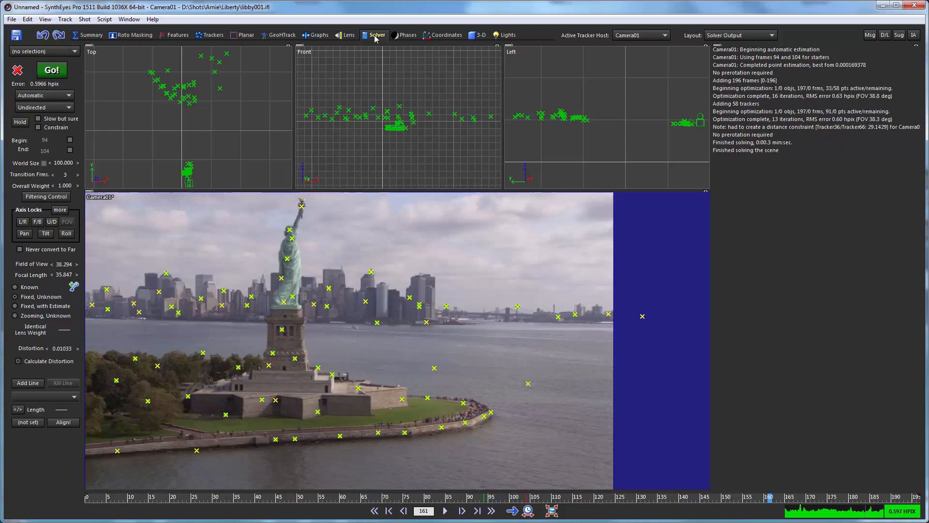
pyautogui.moveTo(257, 212)
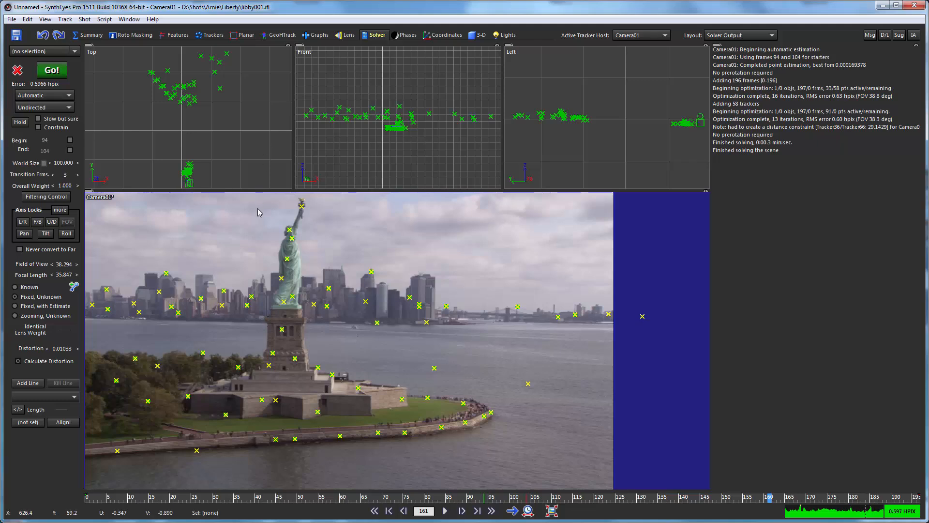
# Export an AfterEffects Javascript as libby.jsx with 'New project - Run now' for CC 2015.
pyautogui.click(10, 19)
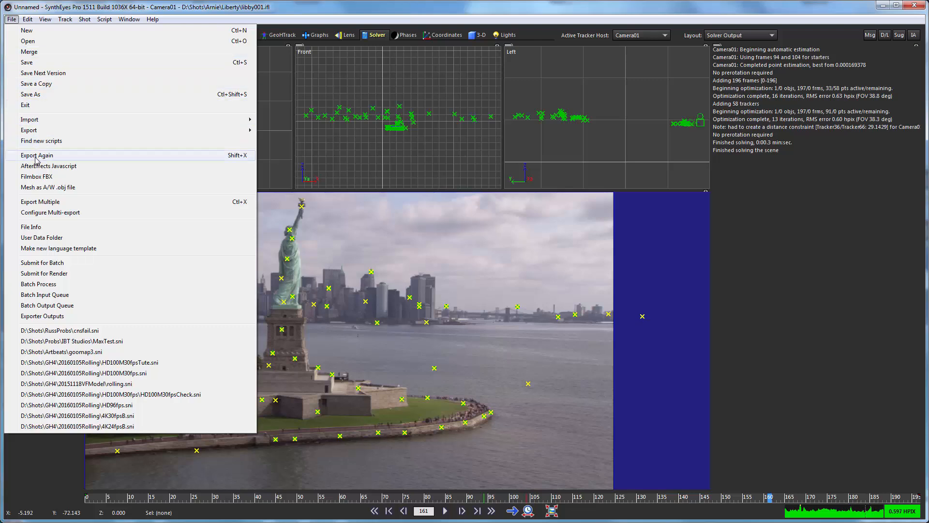
pyautogui.moveTo(36, 176)
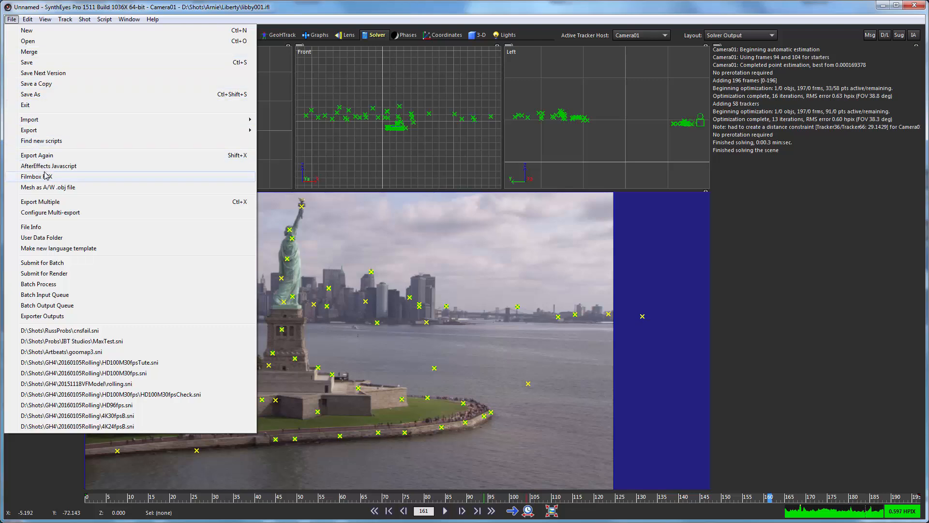
pyautogui.click(49, 165)
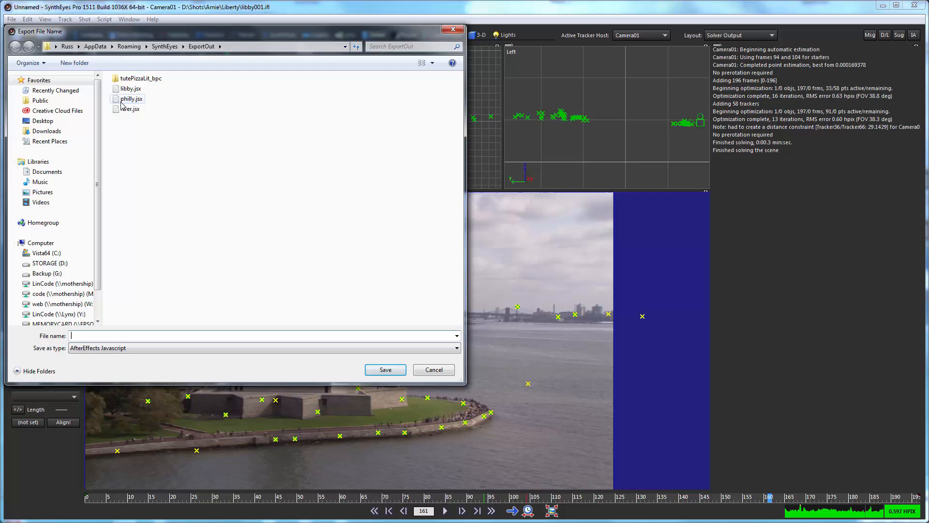
pyautogui.click(130, 88)
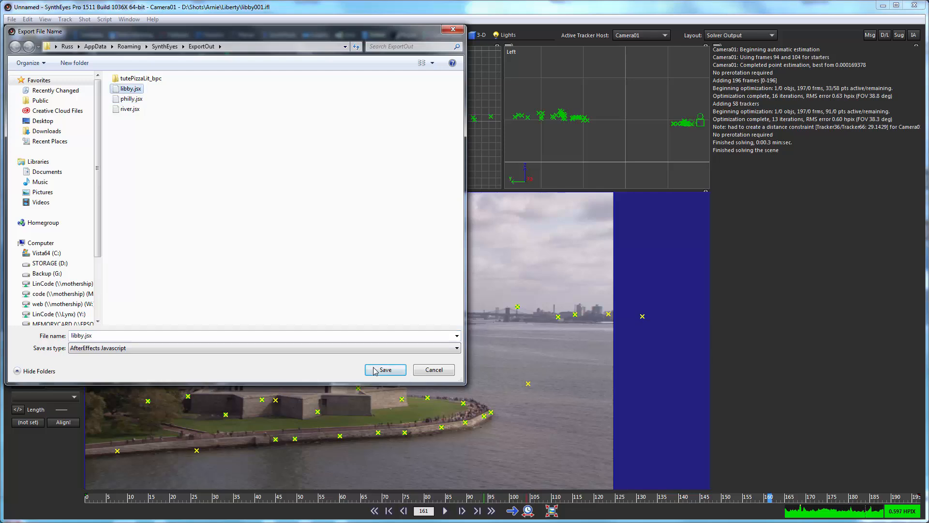
pyautogui.click(384, 369)
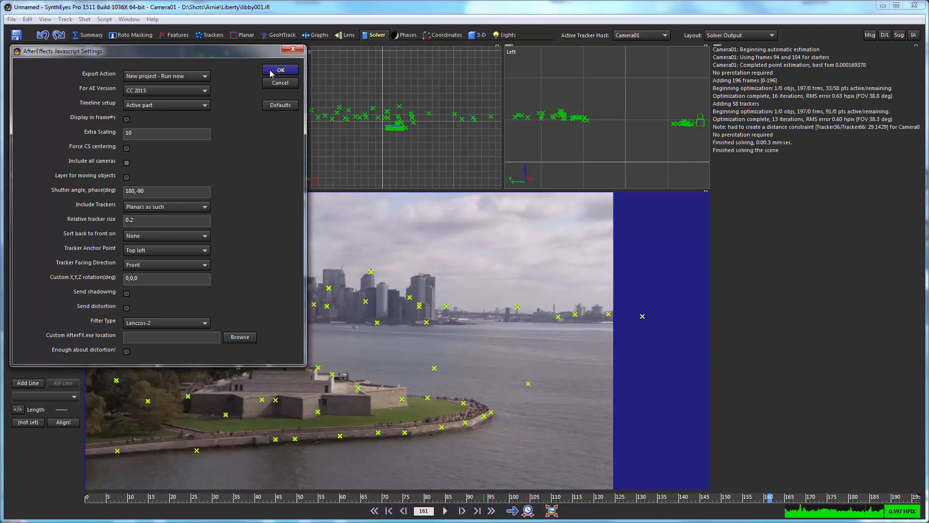
pyautogui.click(280, 69)
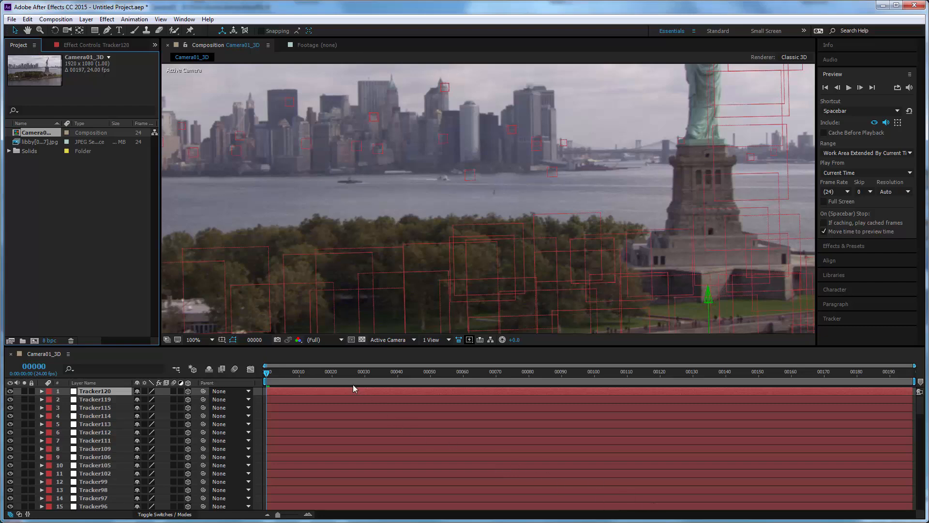
# Scrub the Camera01_3D composition at 50% magnification to confirm trackers stick to the footage.
pyautogui.click(554, 372)
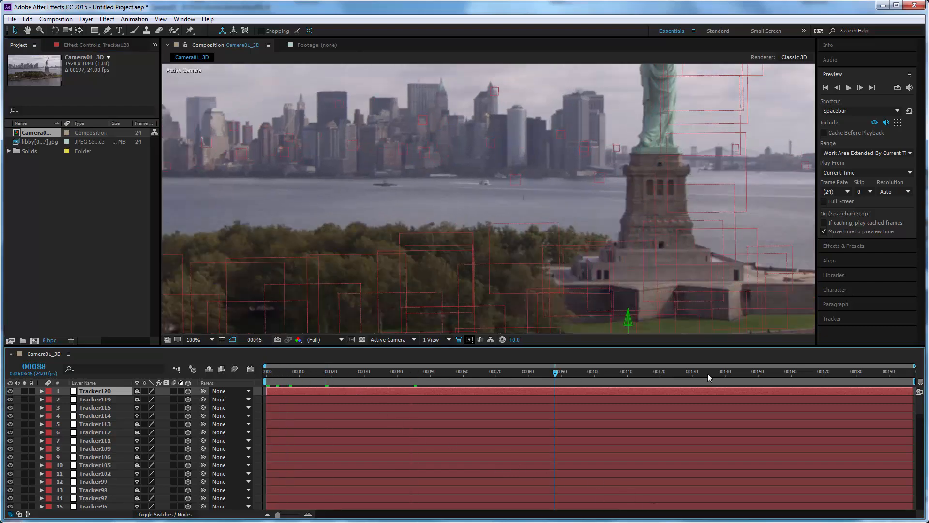
pyautogui.click(787, 372)
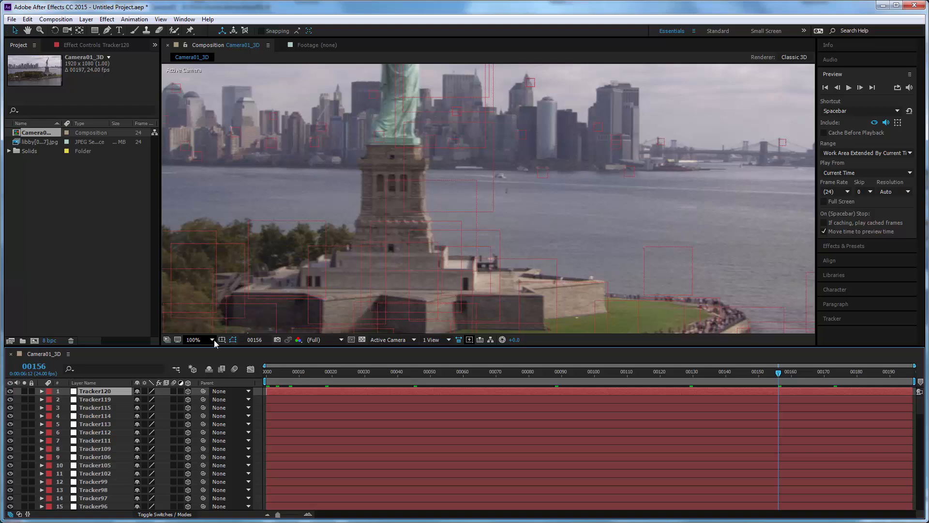
pyautogui.click(196, 340)
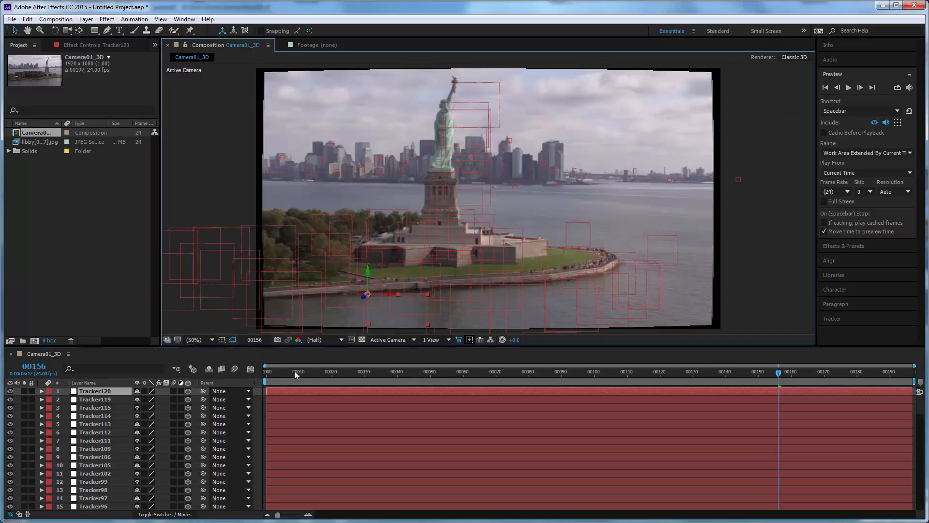
pyautogui.click(504, 372)
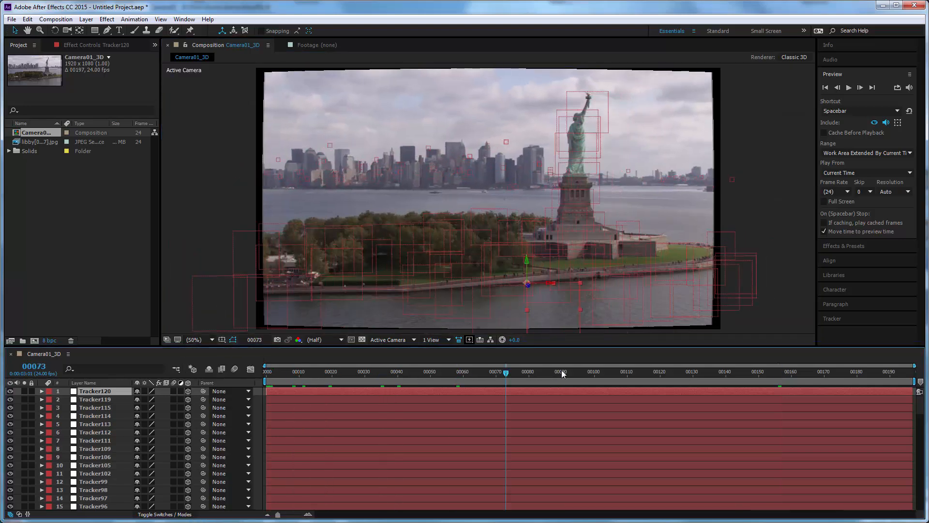
pyautogui.click(430, 371)
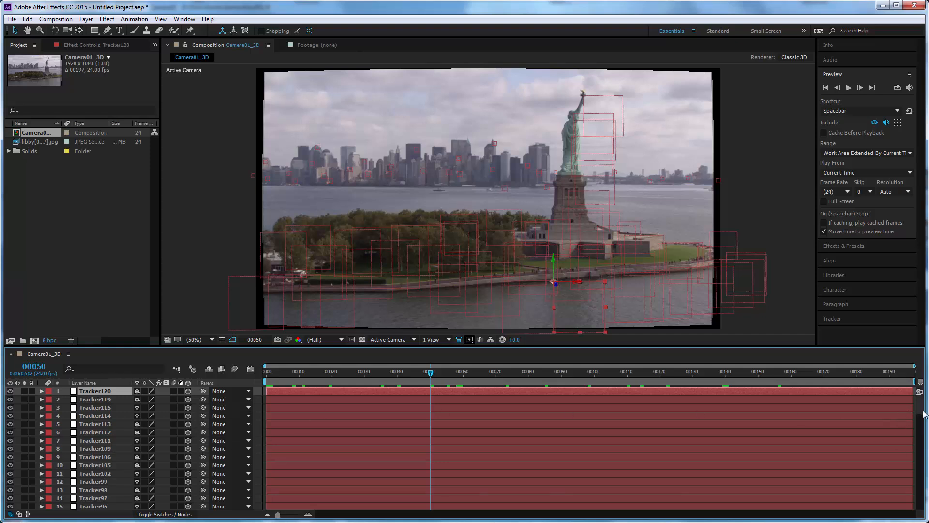
pyautogui.scroll(-3)
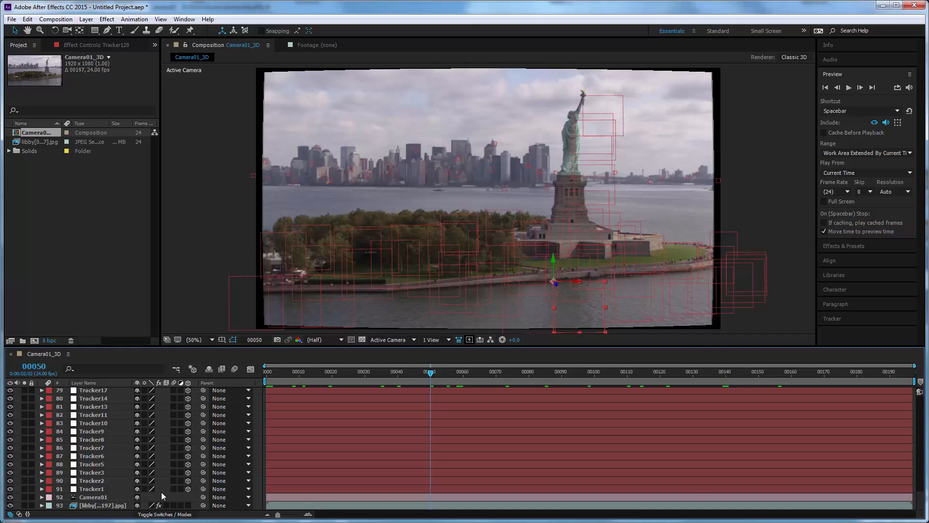
# Select the libby footage layer to show its SynthEyes Distortion effect controls.
pyautogui.click(101, 506)
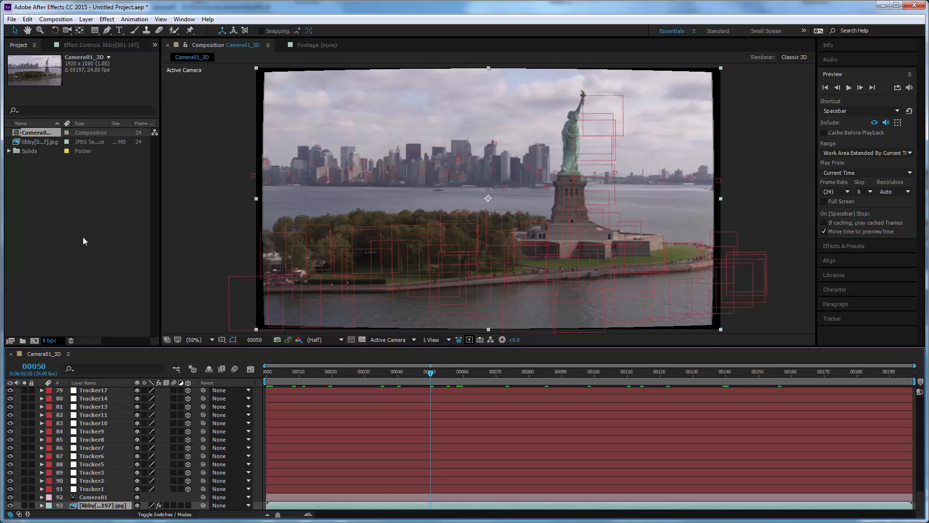
pyautogui.moveTo(373, 265)
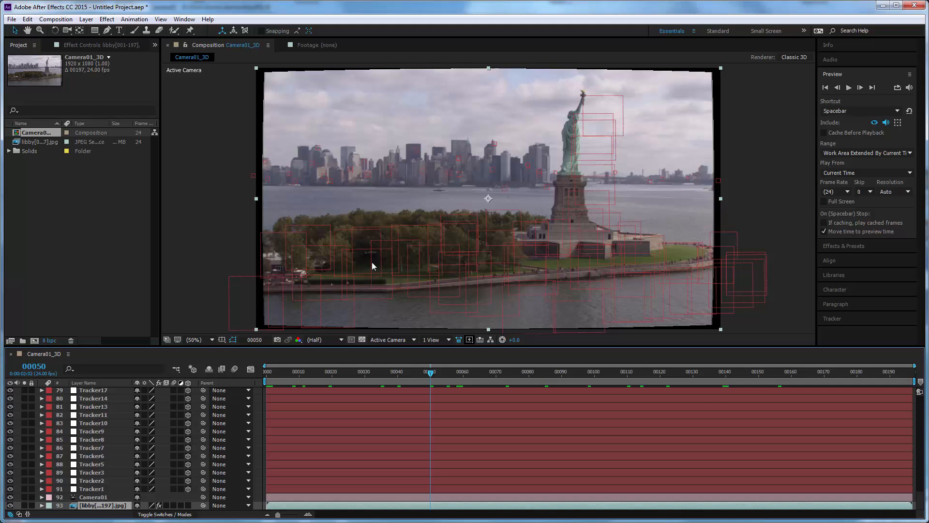
pyautogui.moveTo(111, 78)
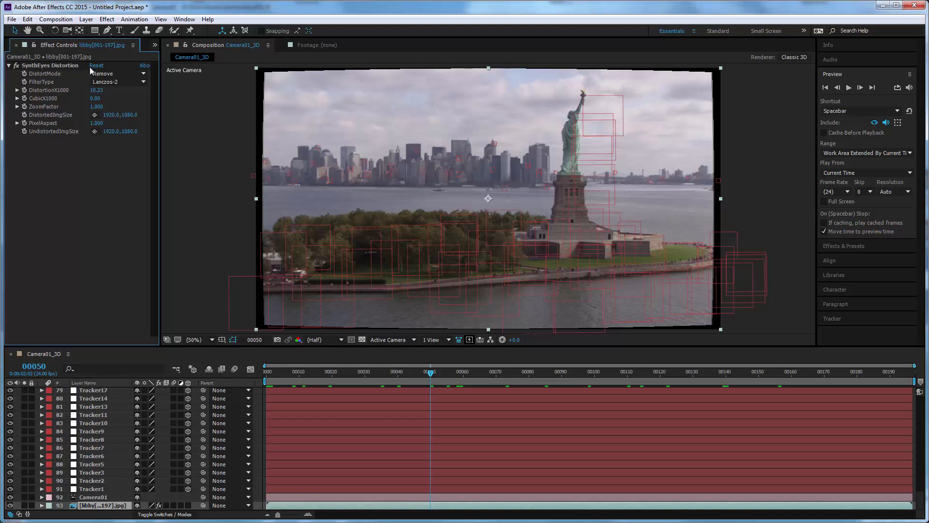
pyautogui.moveTo(118, 174)
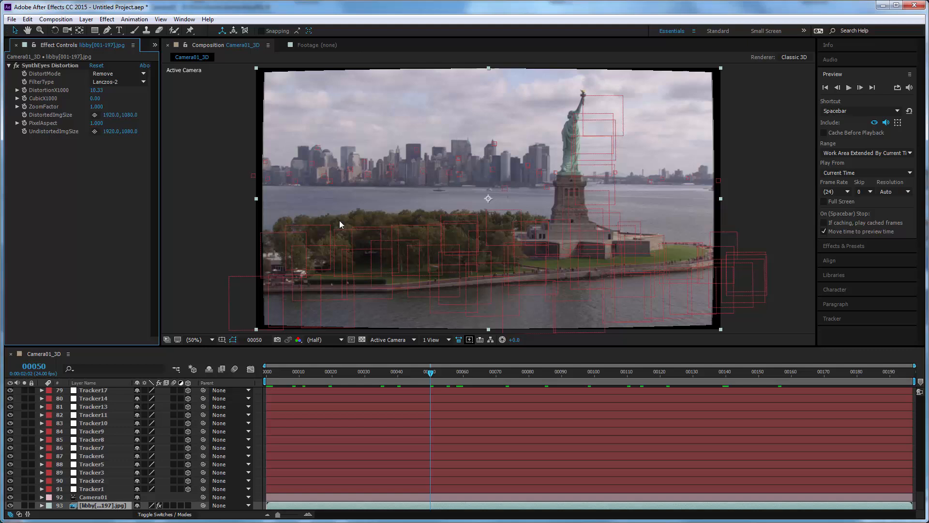
pyautogui.moveTo(427, 336)
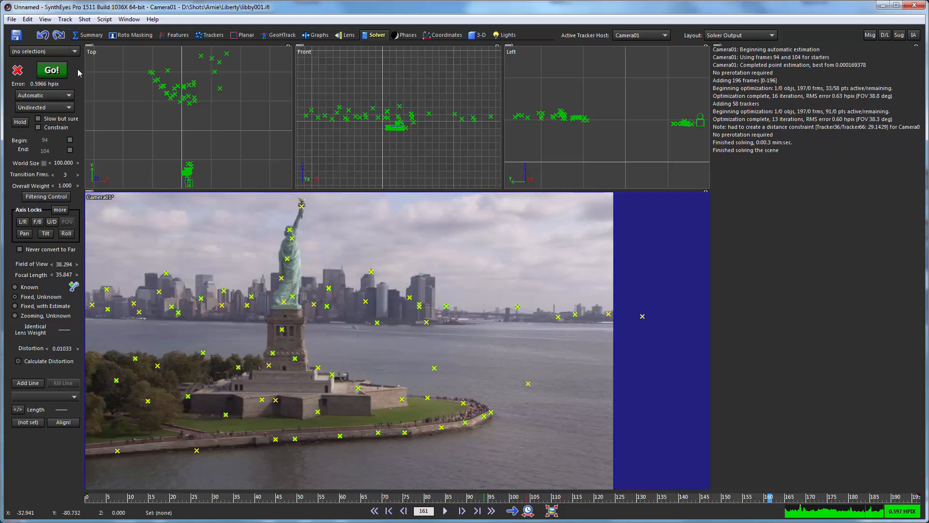
pyautogui.moveTo(218, 504)
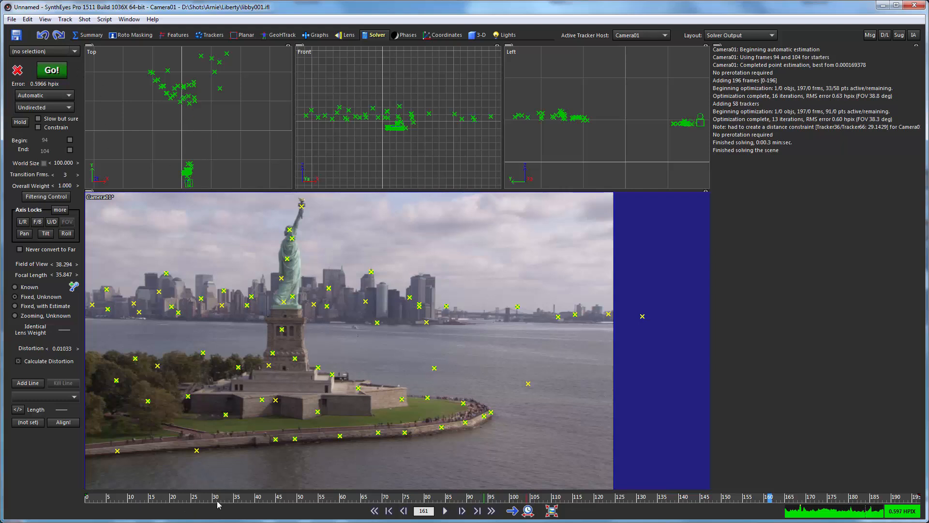
pyautogui.moveTo(163, 489)
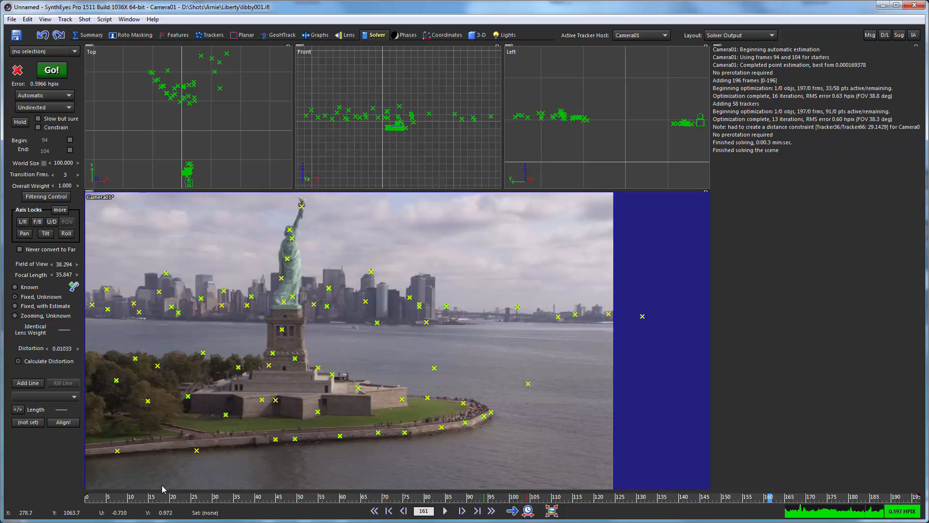
# Return to the Summary room and bring up the Lens Workflow options.
pyautogui.click(92, 35)
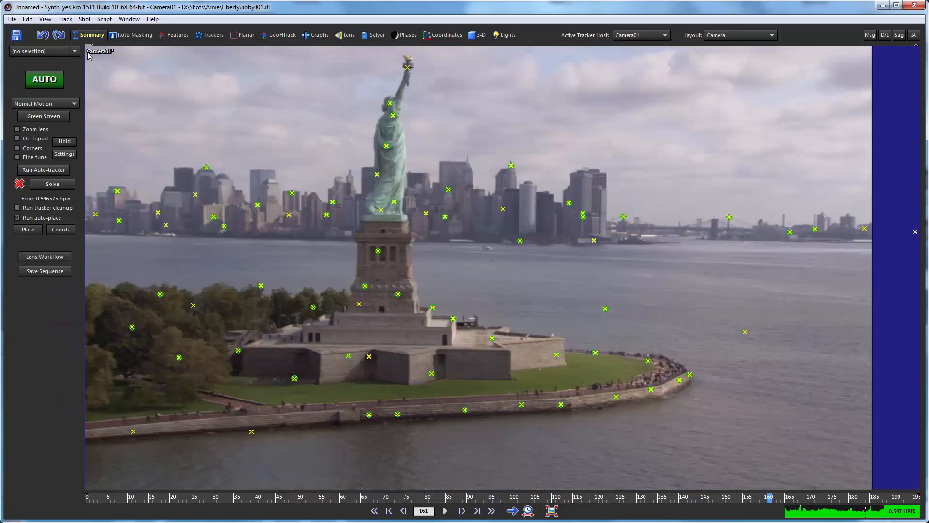
pyautogui.click(45, 255)
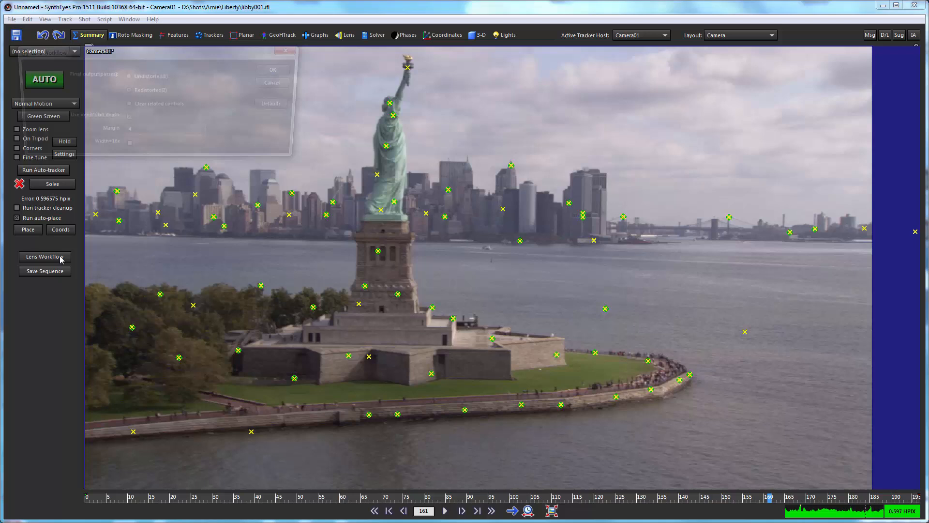
pyautogui.click(45, 255)
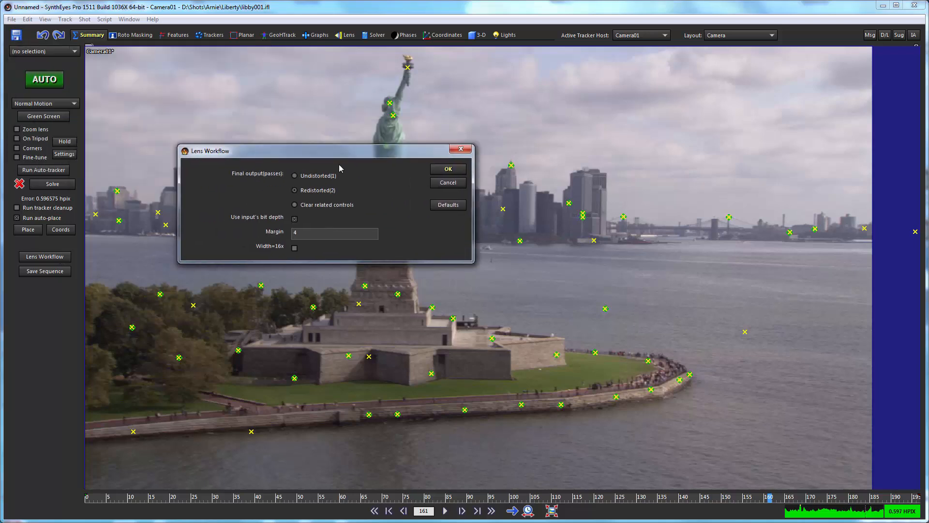
pyautogui.moveTo(327, 150); pyautogui.dragTo(332, 161)
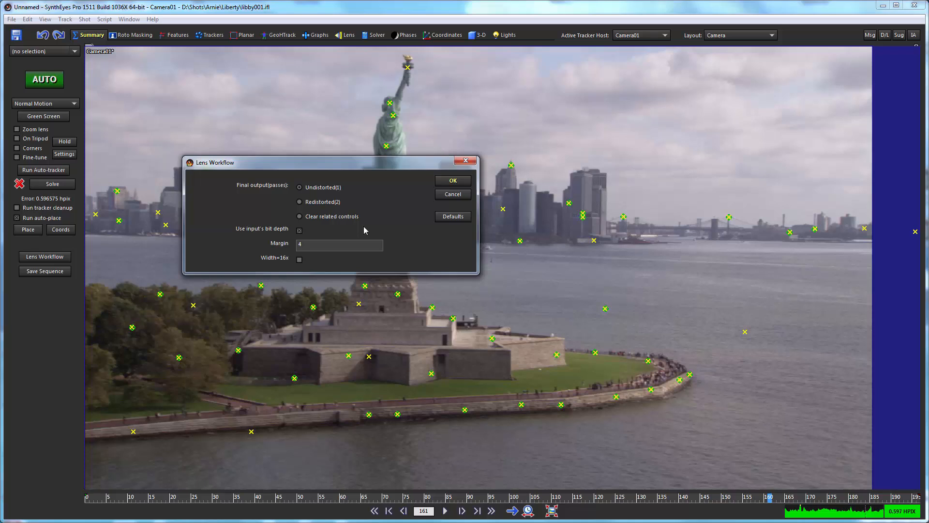
pyautogui.moveTo(320, 194)
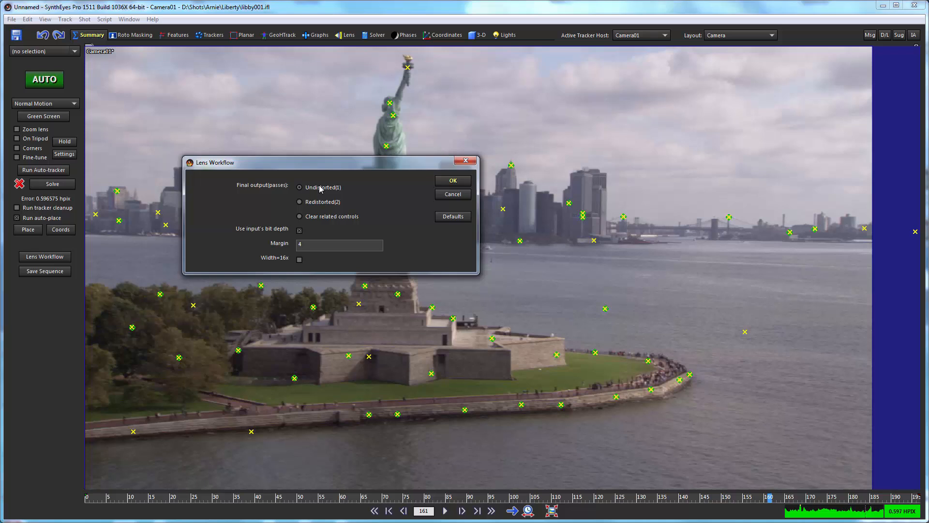
pyautogui.moveTo(412, 190)
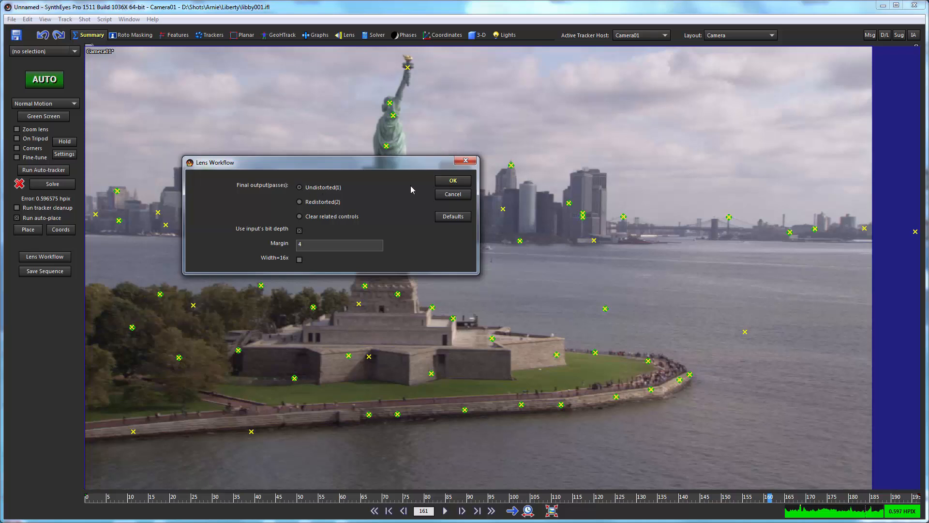
pyautogui.click(452, 180)
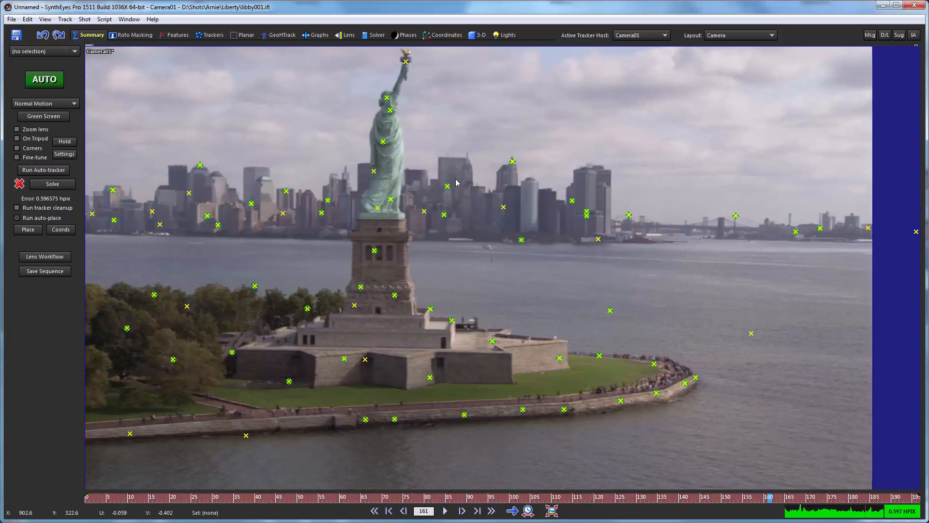
pyautogui.moveTo(348, 89)
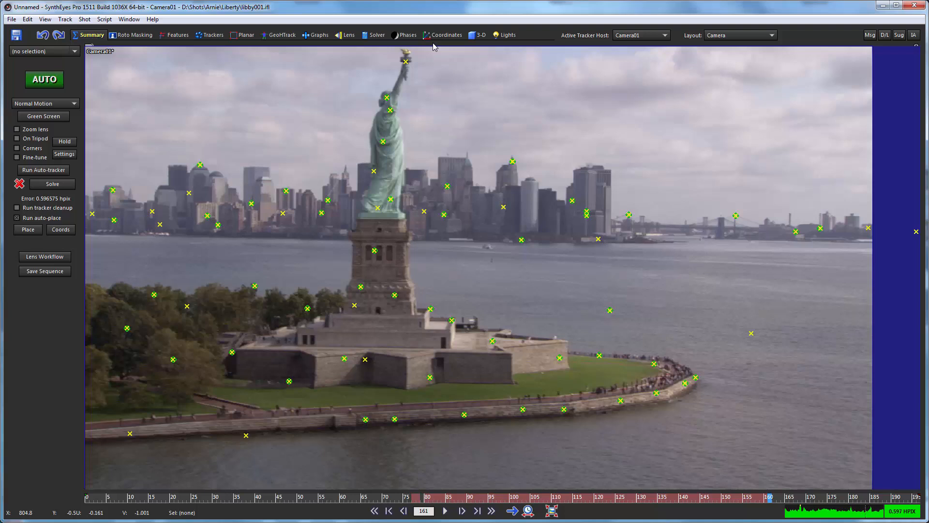
pyautogui.moveTo(285, 132)
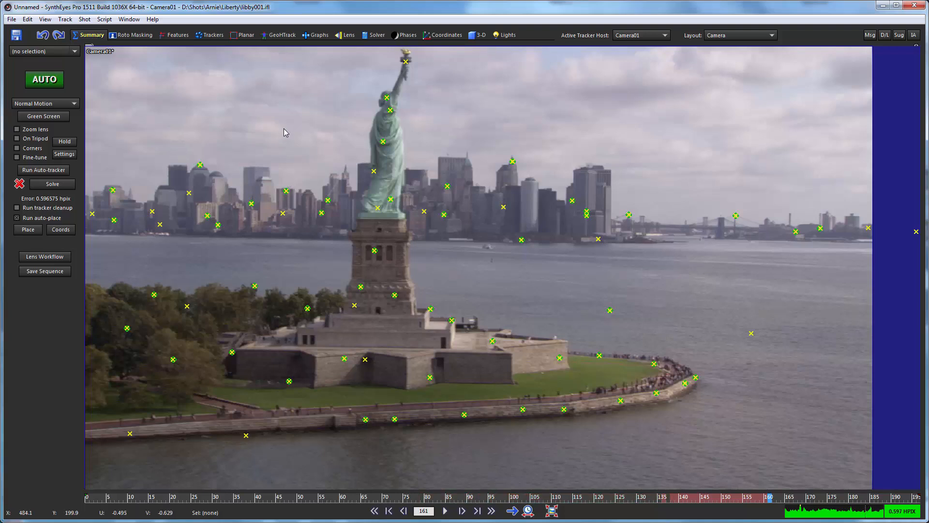
pyautogui.moveTo(385, 117)
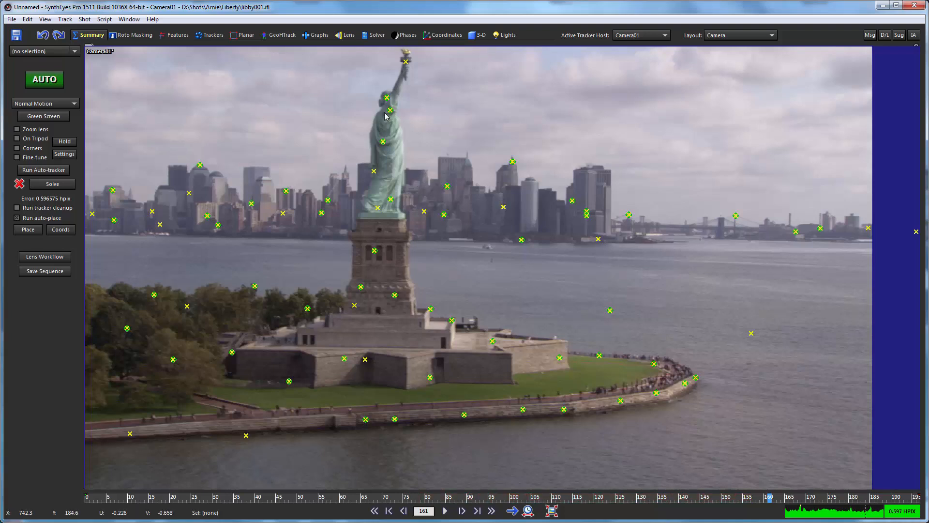
pyautogui.moveTo(308, 273)
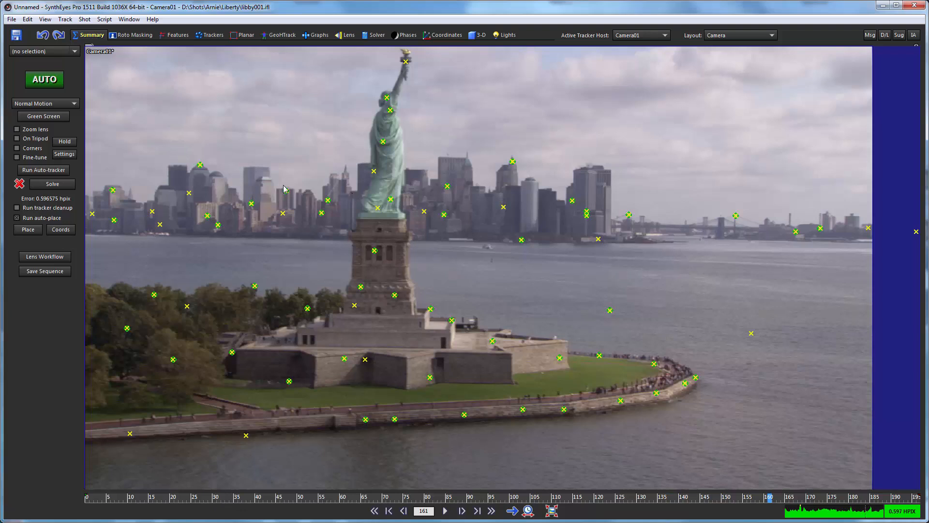
pyautogui.moveTo(372, 171)
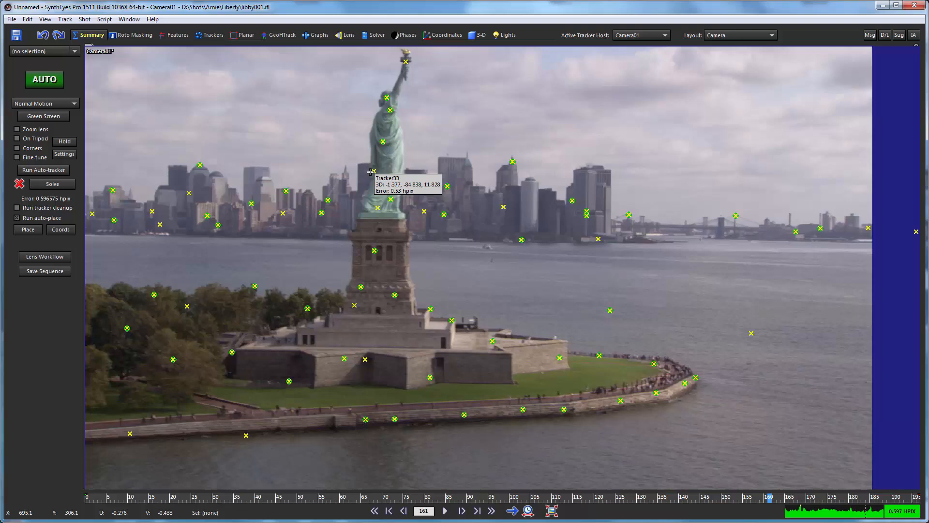
pyautogui.moveTo(83, 68)
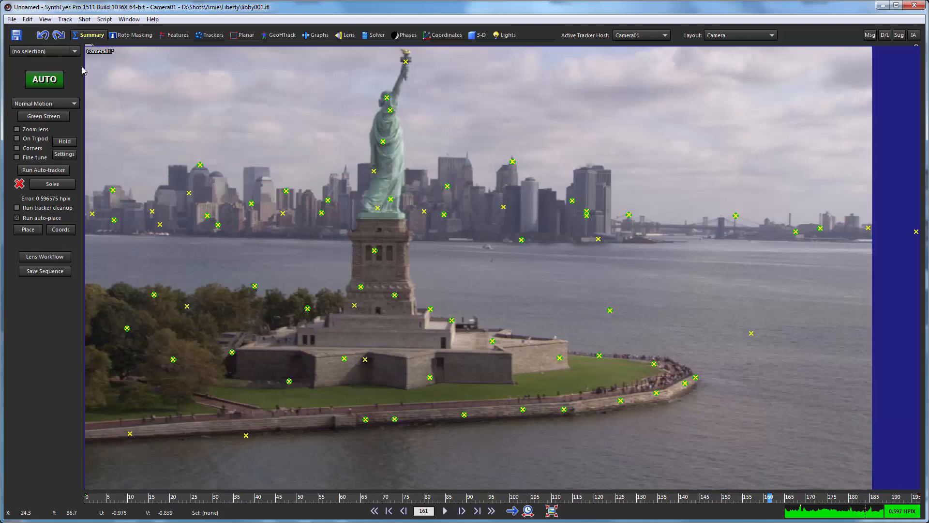
# Bring up the File menu commands after checking the solved trackers.
pyautogui.click(11, 20)
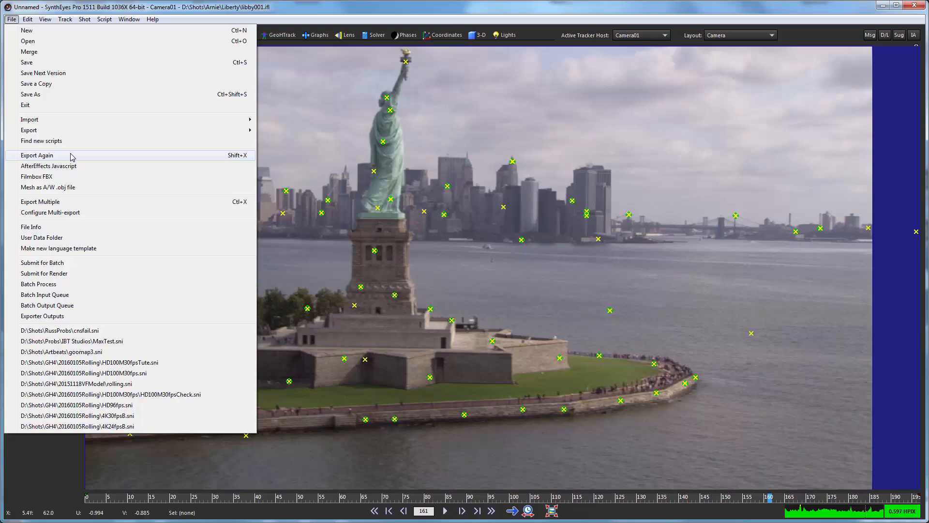
# Run Export Again and discard the old After Effects project without saving.
pyautogui.click(35, 154)
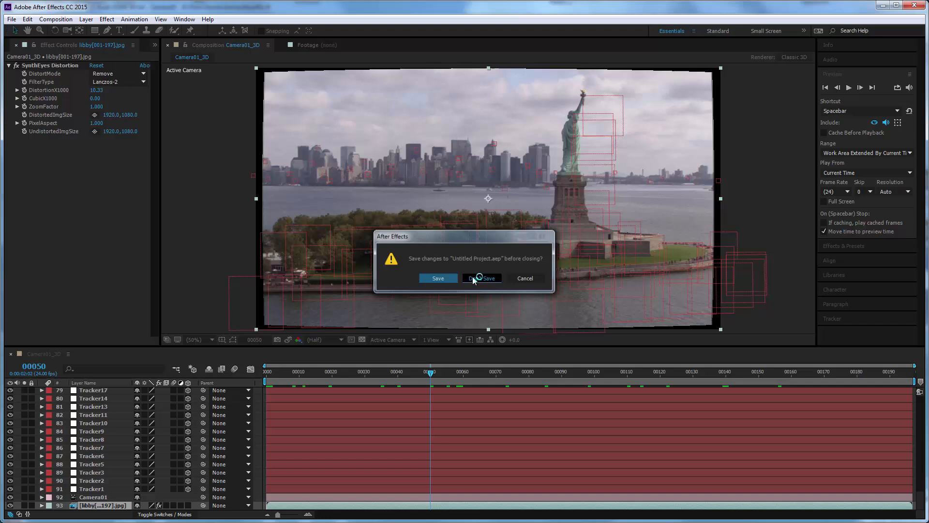
pyautogui.click(481, 278)
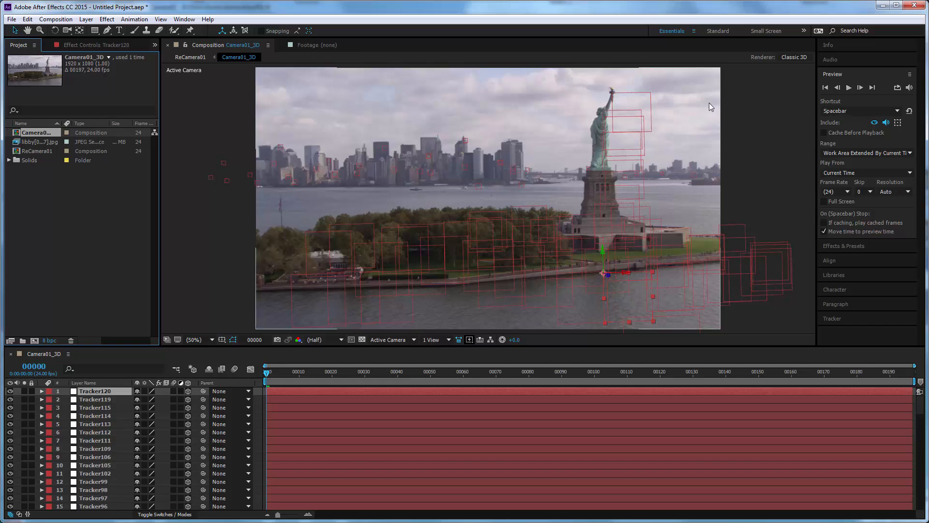
pyautogui.click(741, 372)
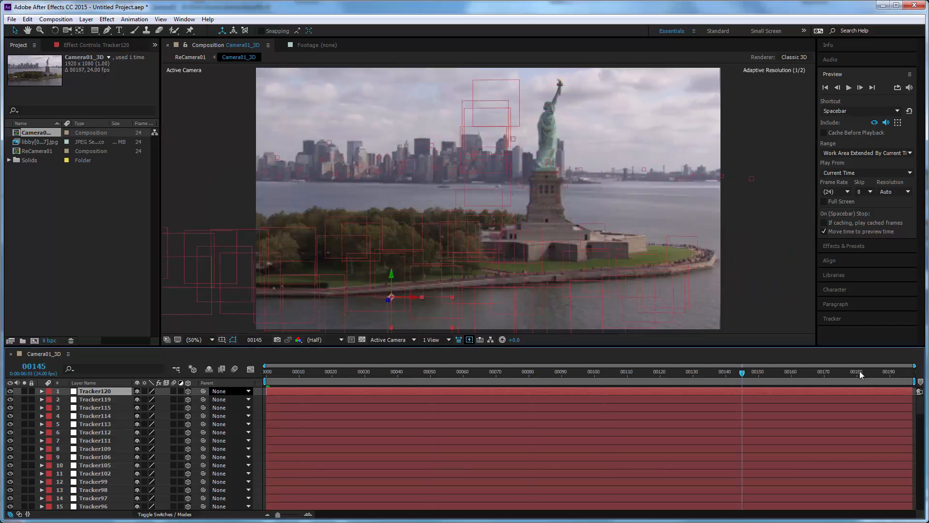
pyautogui.click(597, 372)
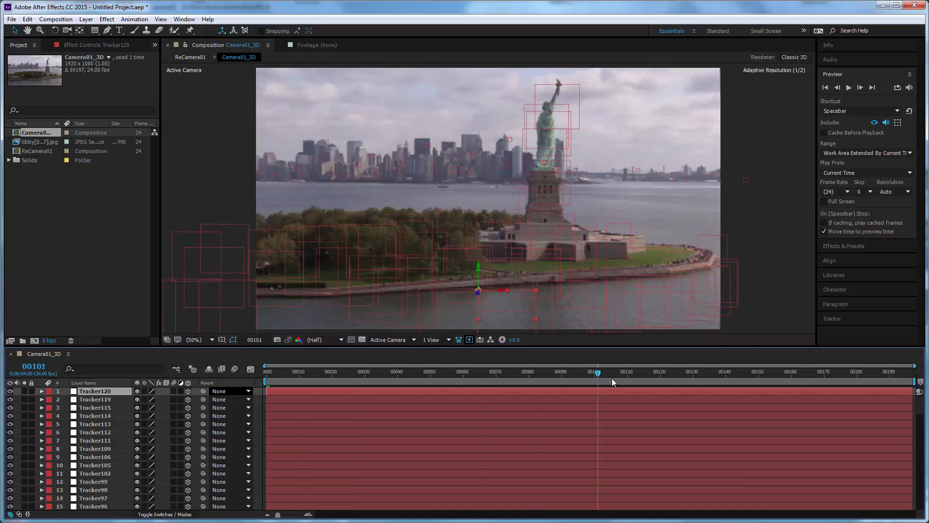
pyautogui.click(611, 371)
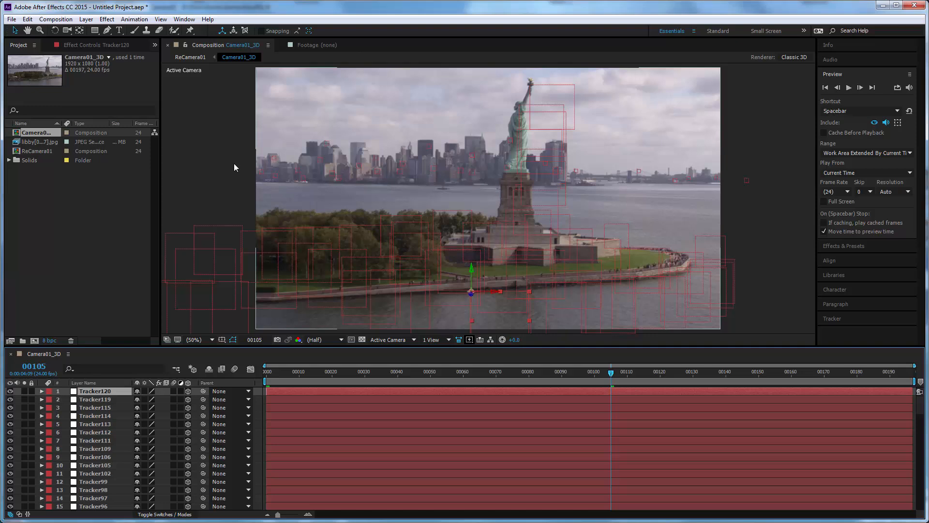
pyautogui.moveTo(203, 99)
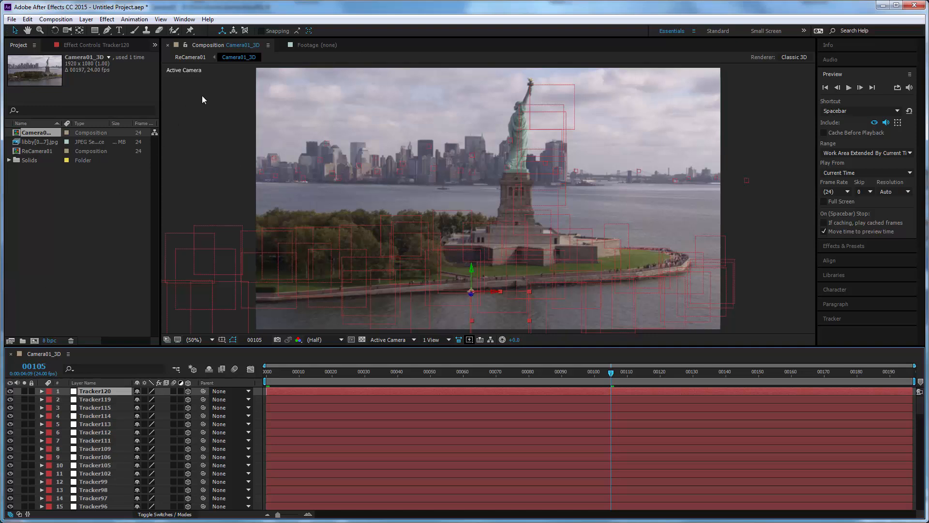
pyautogui.moveTo(349, 102)
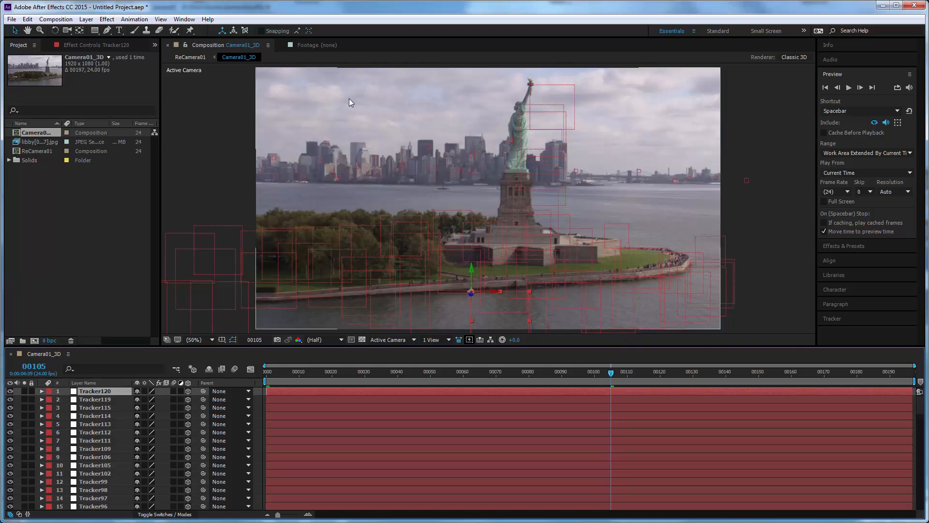
pyautogui.moveTo(347, 120)
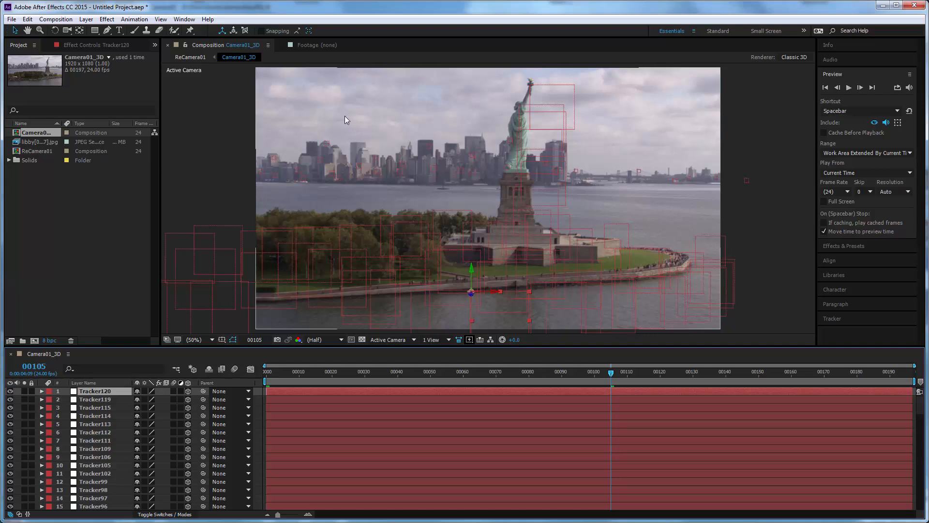
pyautogui.moveTo(301, 69)
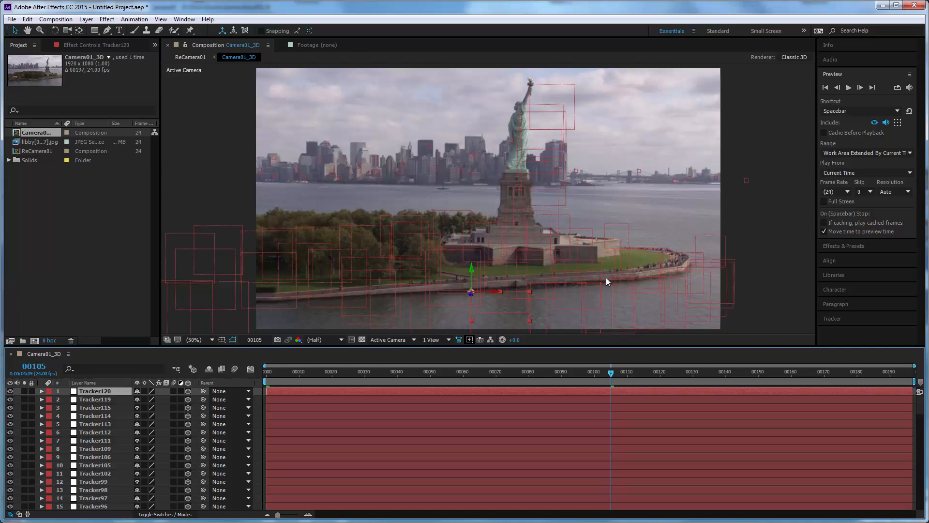
pyautogui.moveTo(607, 281)
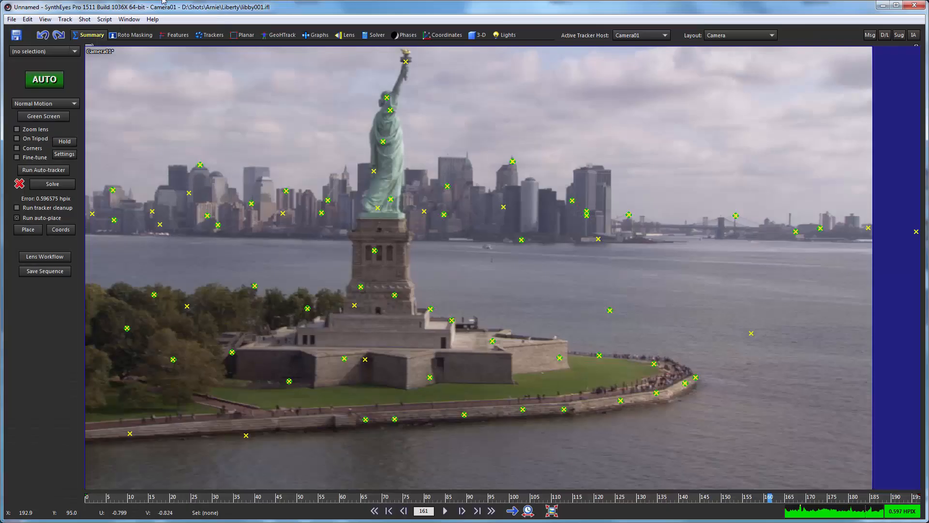
pyautogui.moveTo(394, 141)
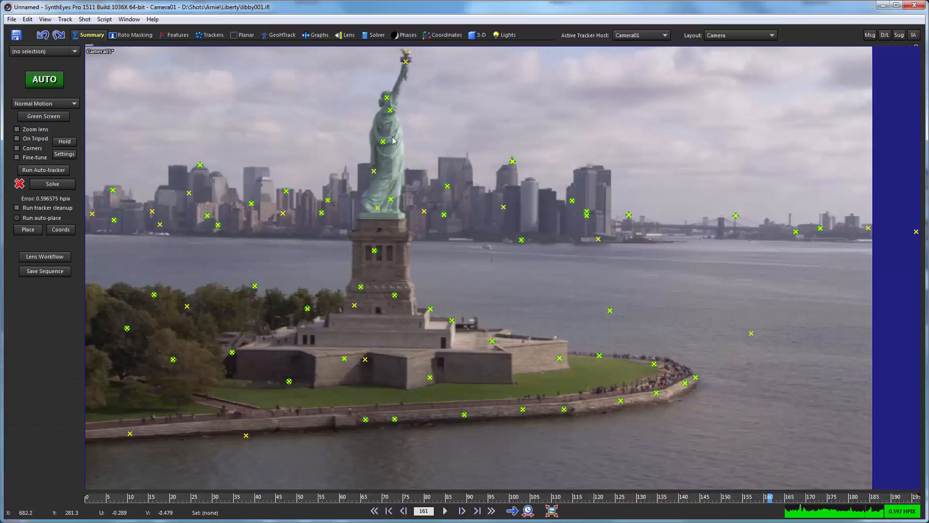
# Select the torch tracker Tracker8 and view its solved coordinates in the Coordinates room.
pyautogui.click(406, 61)
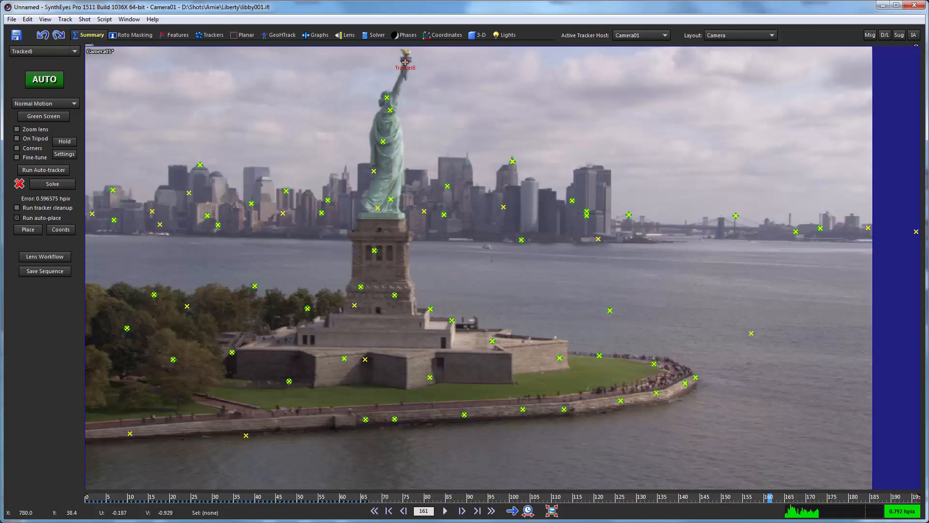
pyautogui.click(404, 61)
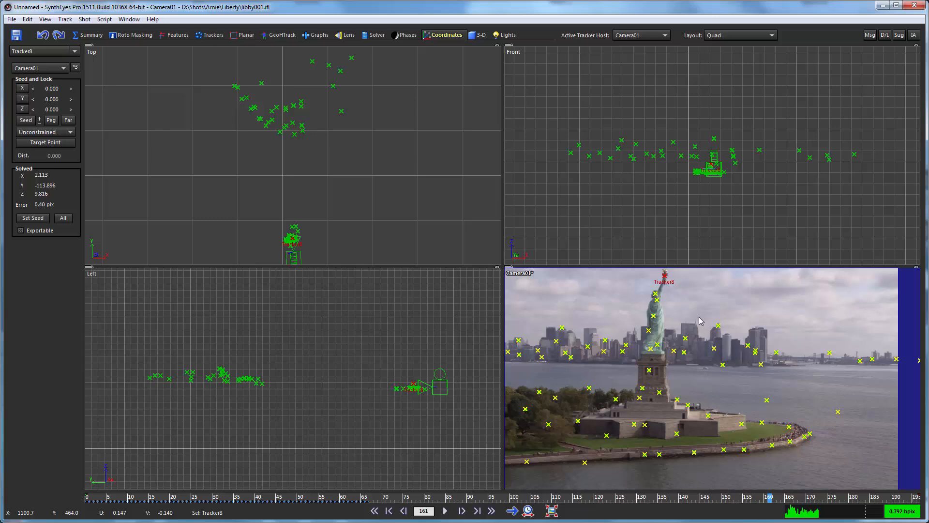
pyautogui.moveTo(104, 279)
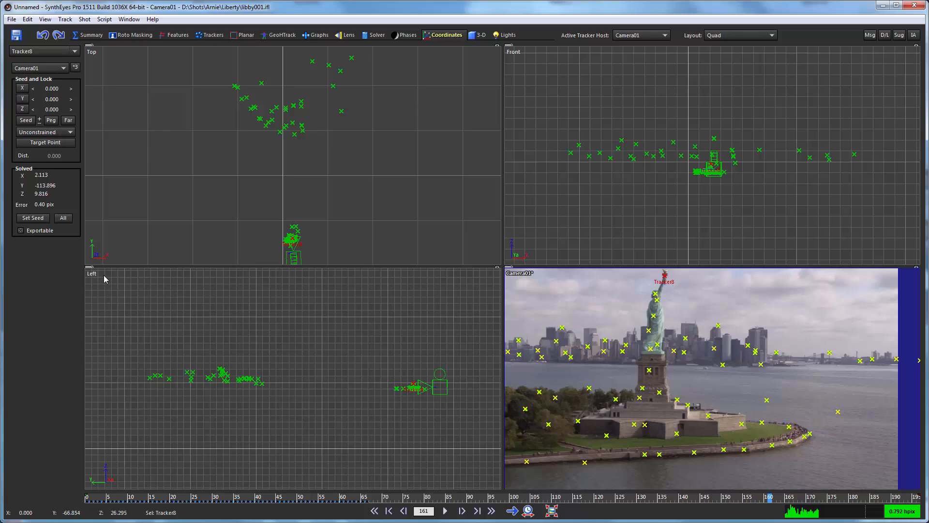
pyautogui.moveTo(104, 286)
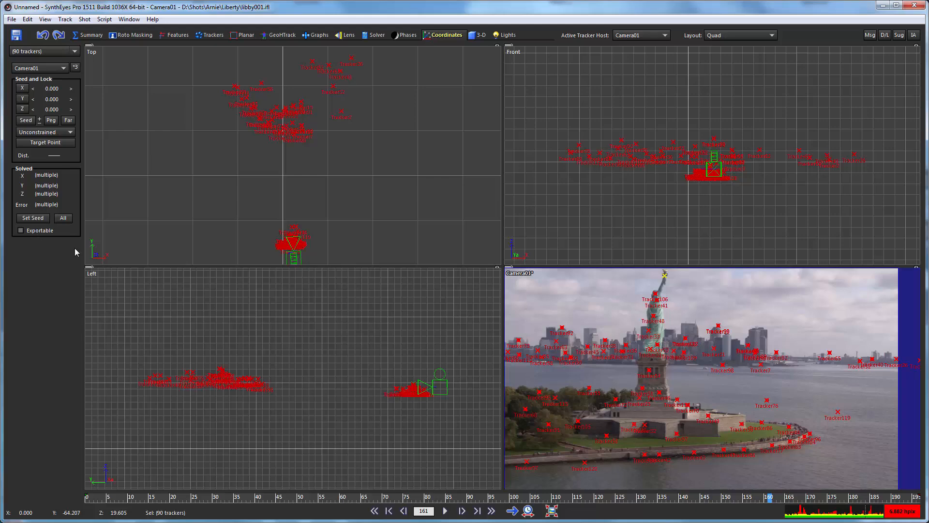
pyautogui.moveTo(57, 308)
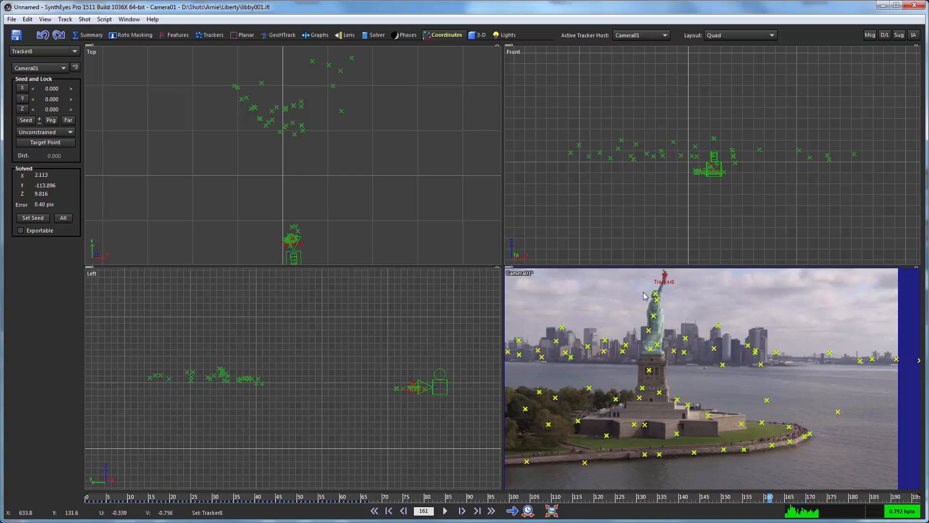
pyautogui.moveTo(258, 327)
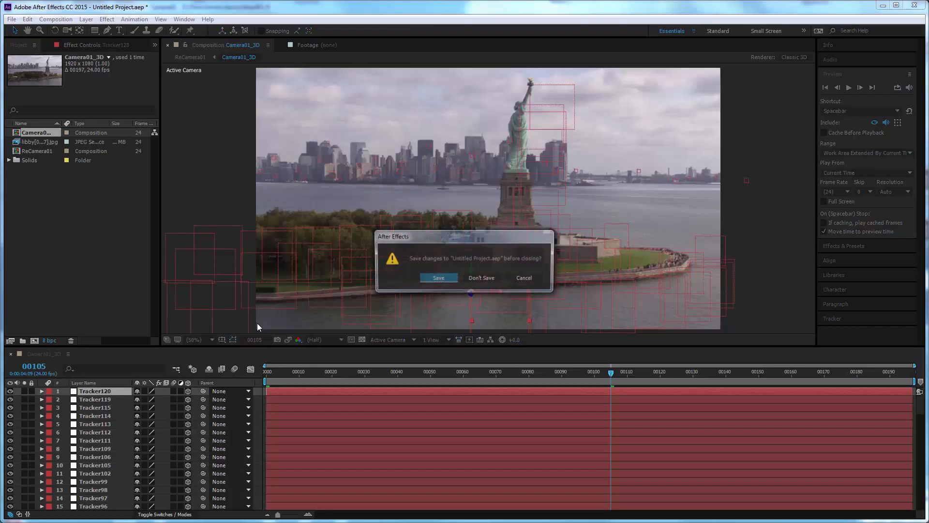
# Discard the previous project and import the recent waving_trimmed.mov flag footage.
pyautogui.click(481, 278)
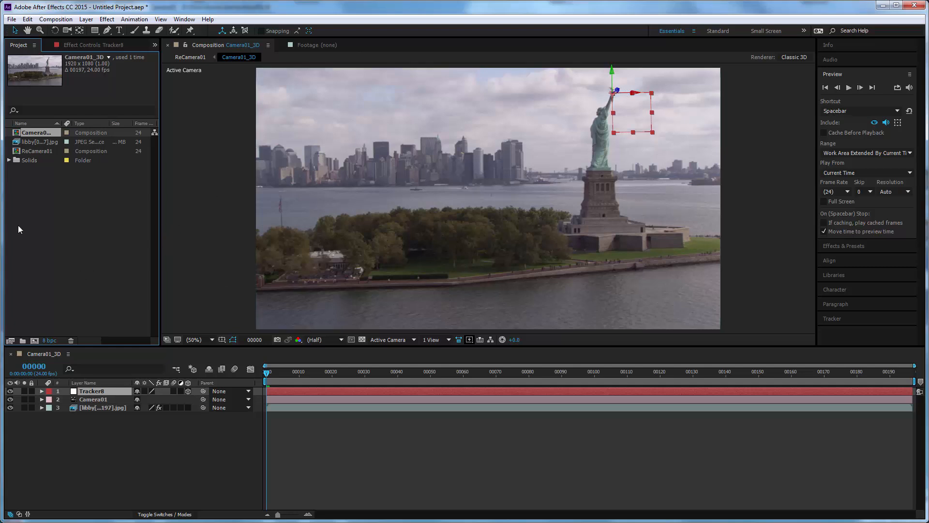
pyautogui.click(11, 19)
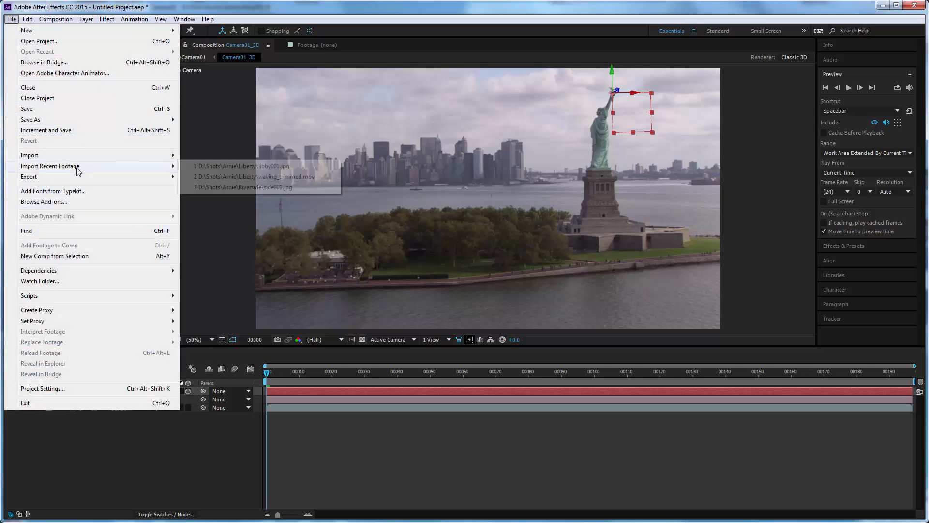
pyautogui.moveTo(213, 176)
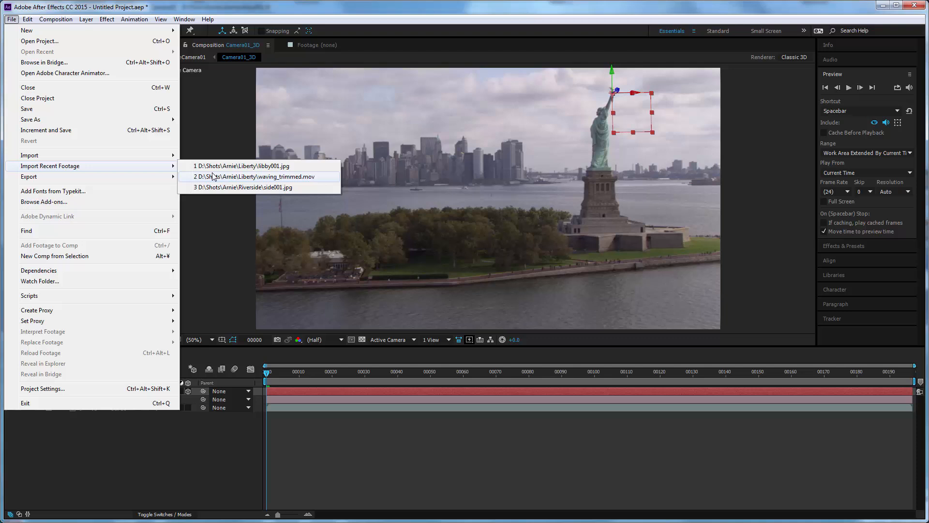
pyautogui.click(261, 177)
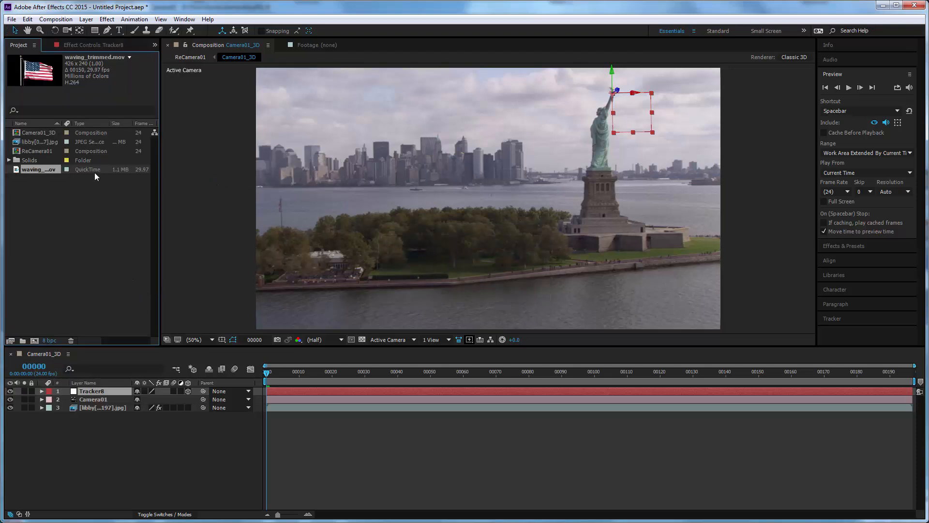
# Interpret waving_trimmed.mov to loop 10 times.
pyautogui.rightClick(39, 168)
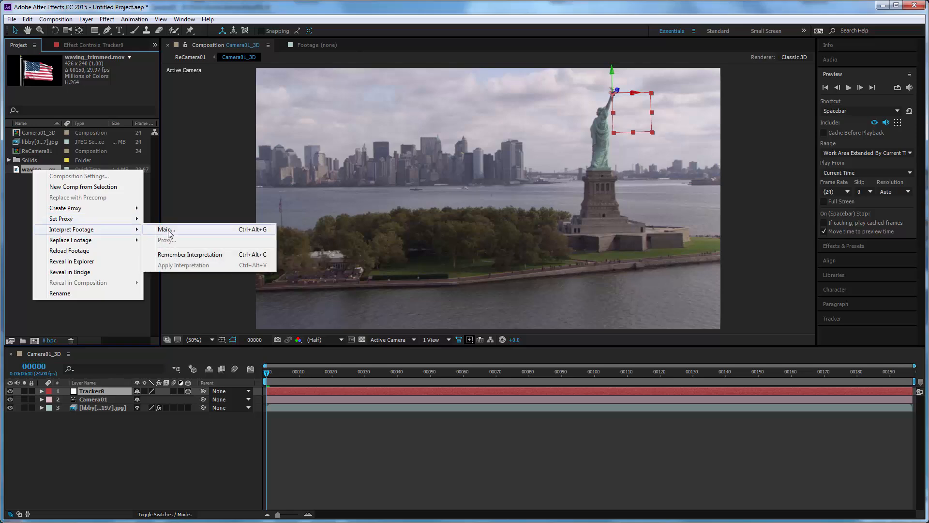
pyautogui.click(166, 230)
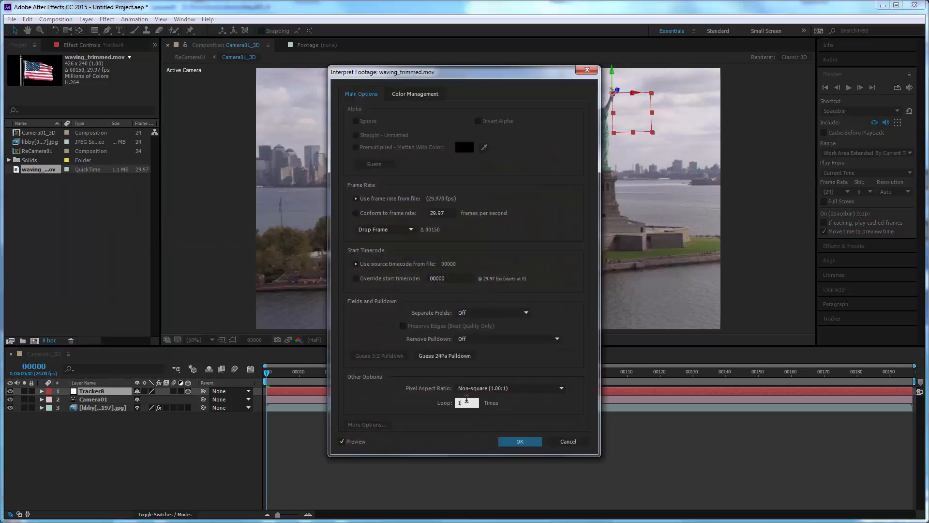
pyautogui.write('10')
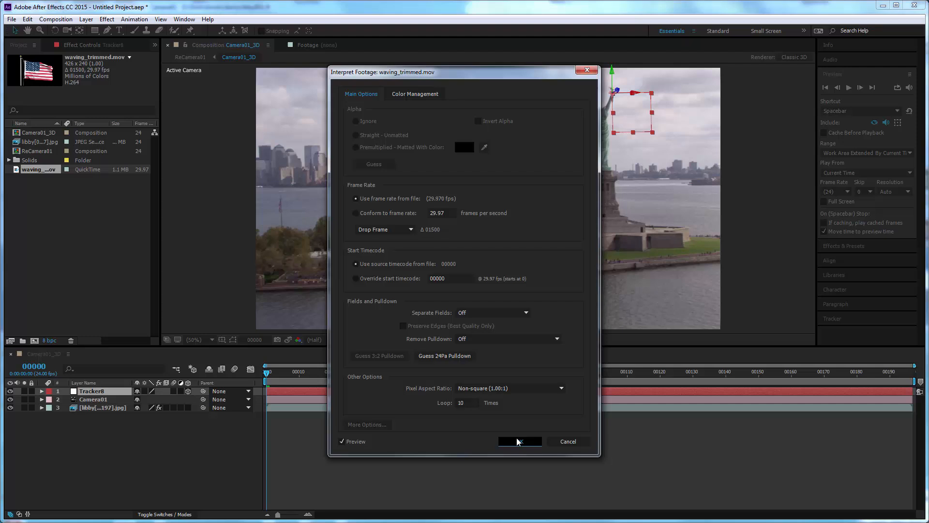
pyautogui.click(519, 441)
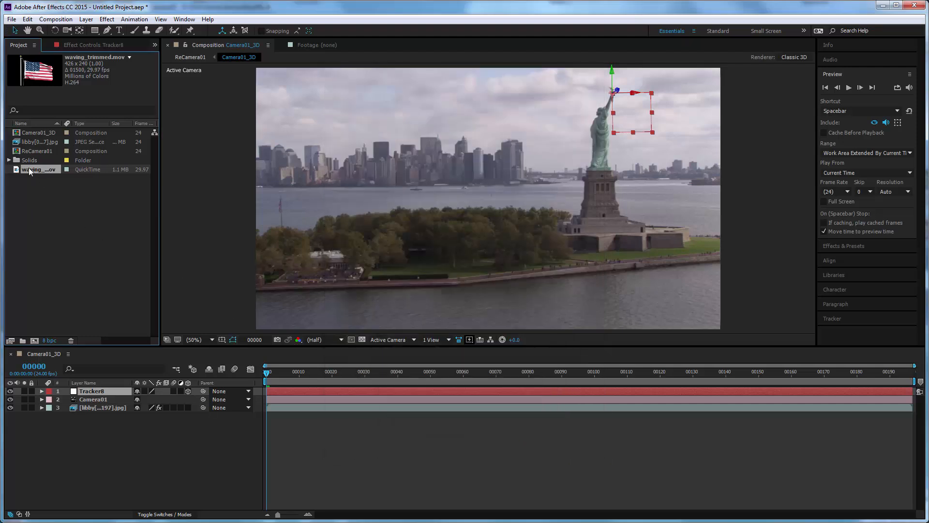
pyautogui.moveTo(93, 386)
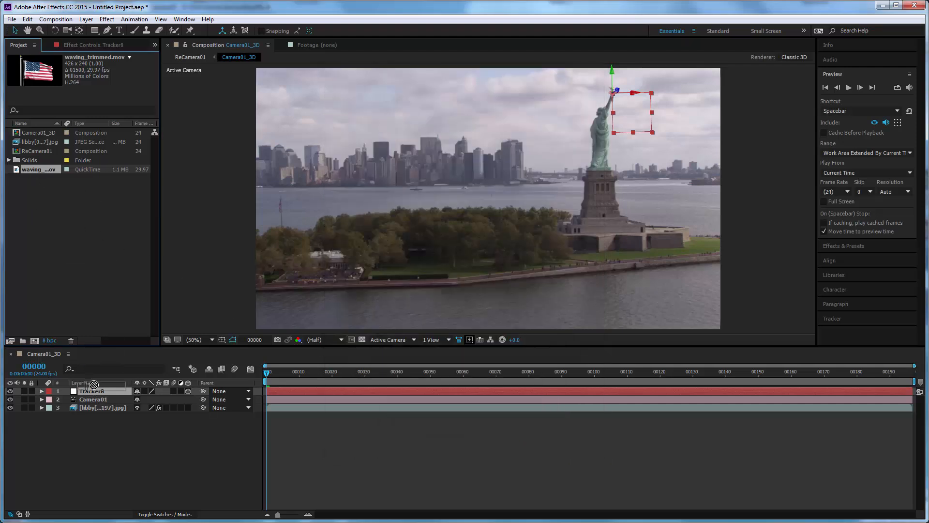
pyautogui.moveTo(92, 386)
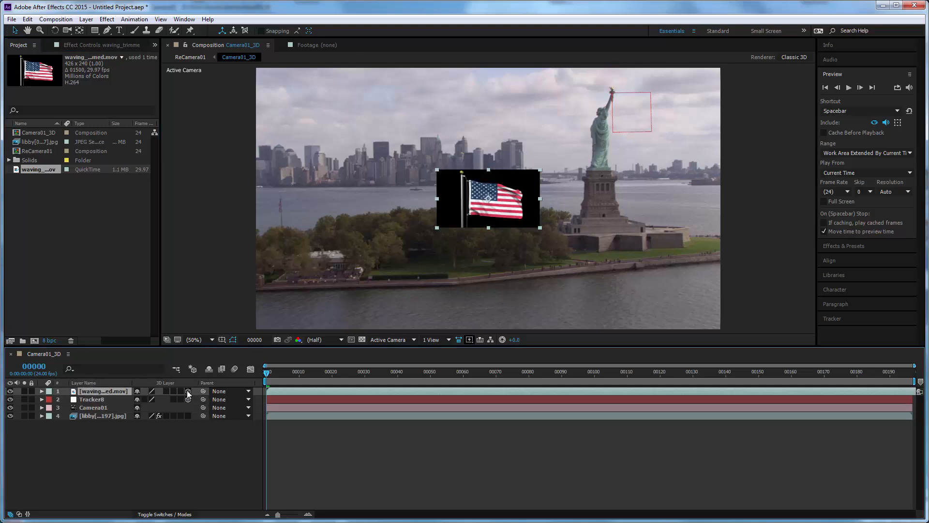
# Make the flag layer 3D and reach the effects for keying its background.
pyautogui.click(189, 391)
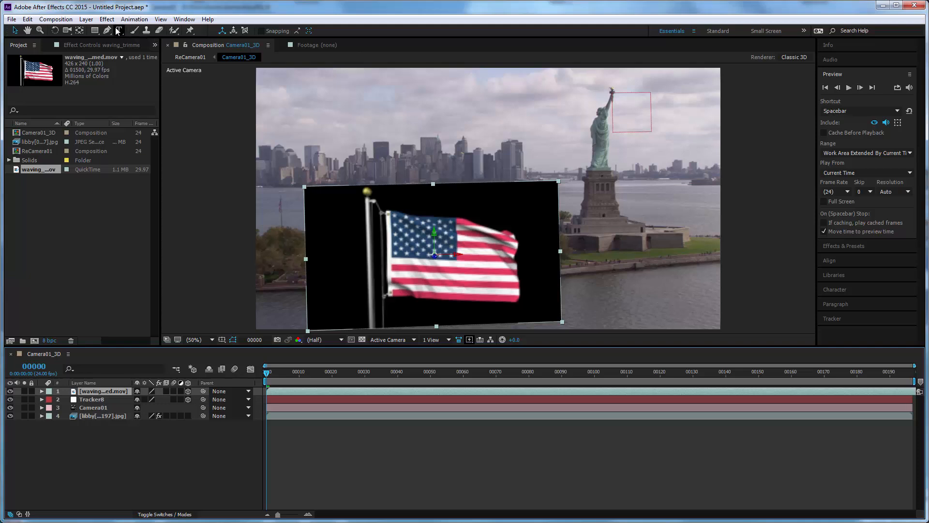
pyautogui.click(106, 19)
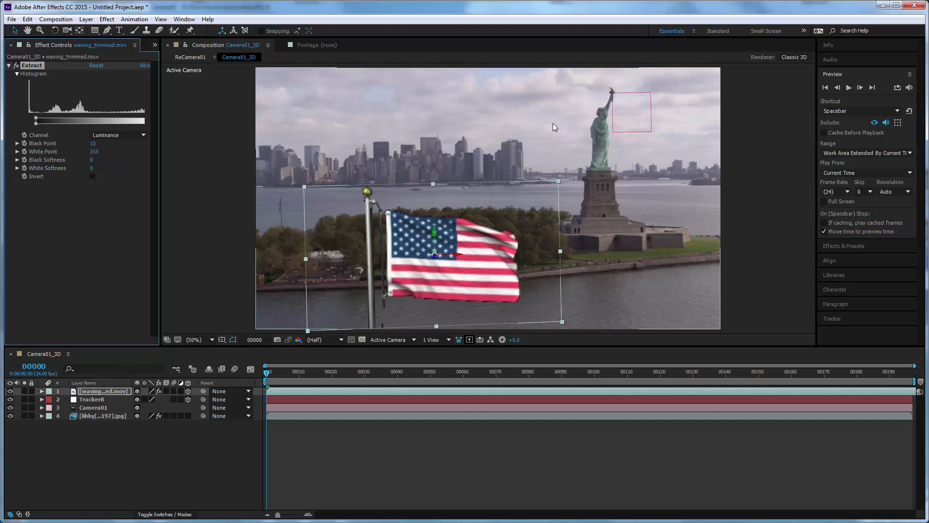
pyautogui.moveTo(70, 396)
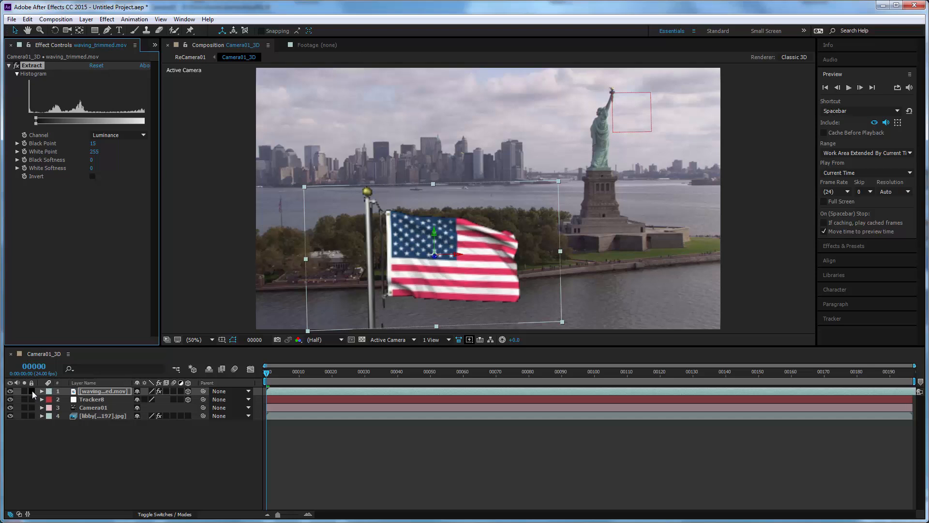
# Reveal the flag layer's Transform values for parenting and scaling.
pyautogui.click(41, 391)
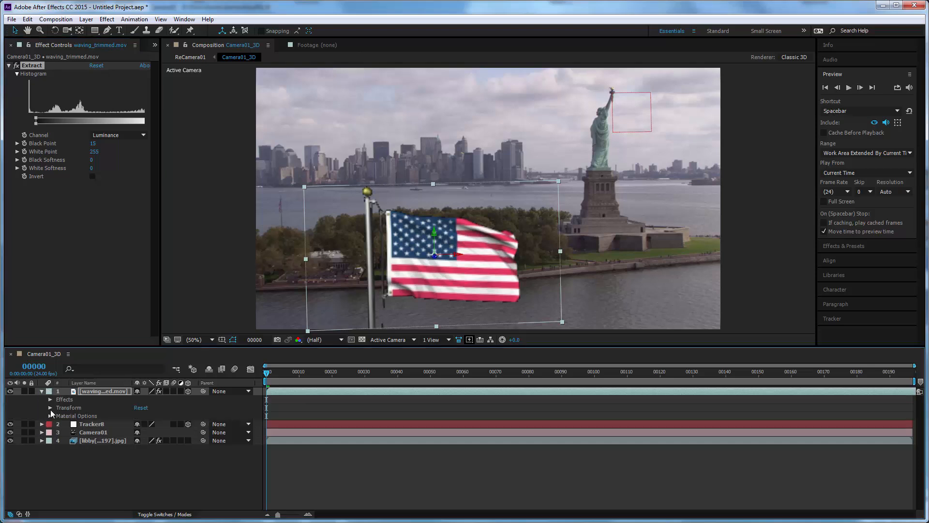
pyautogui.click(50, 407)
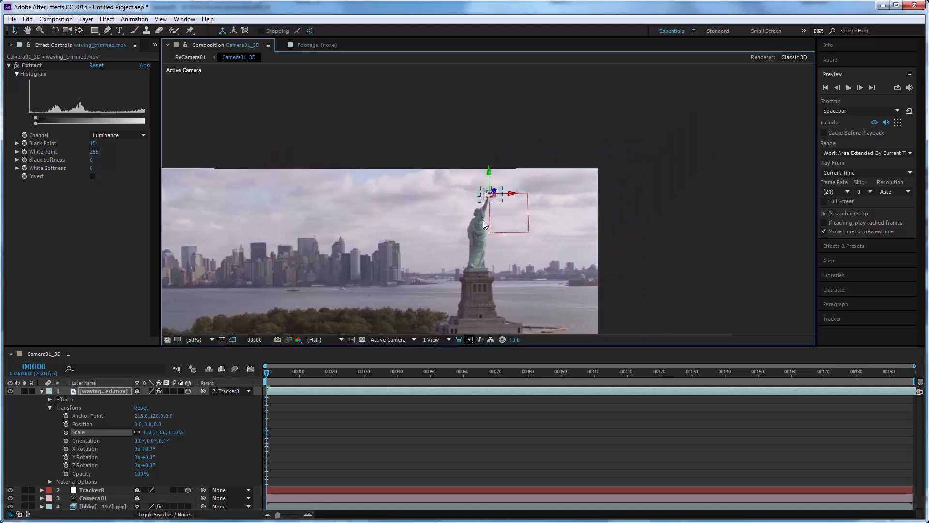
# Zoom in on the torch to set the anchor point at 103, 275, 0, then zoom back out.
pyautogui.click(194, 339)
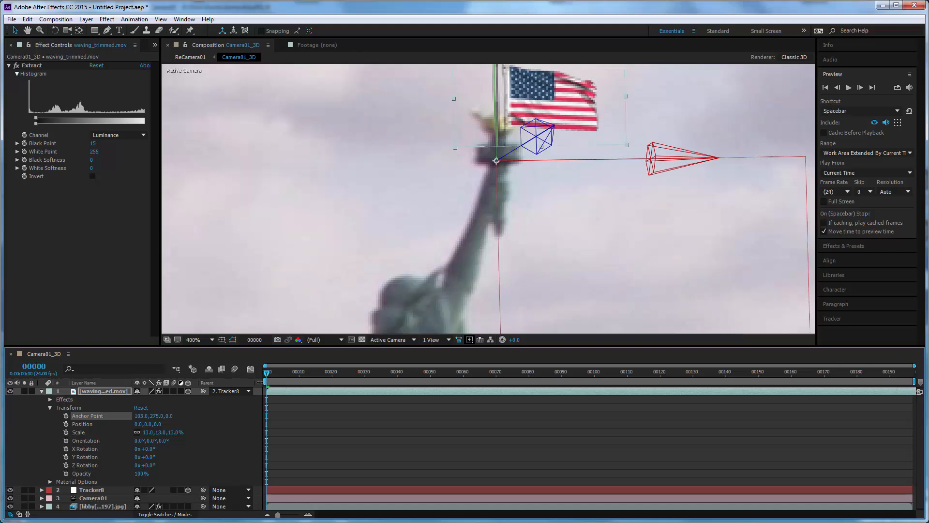
pyautogui.moveTo(458, 326)
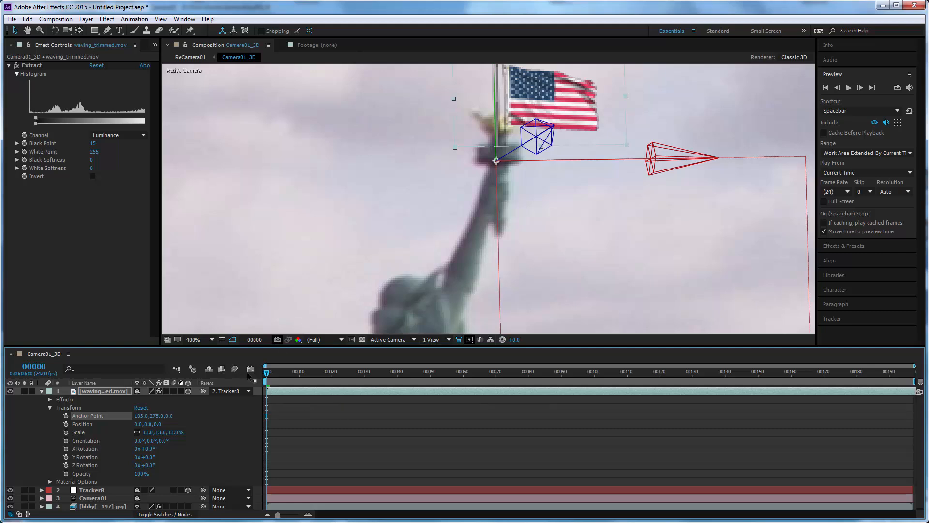
pyautogui.click(194, 340)
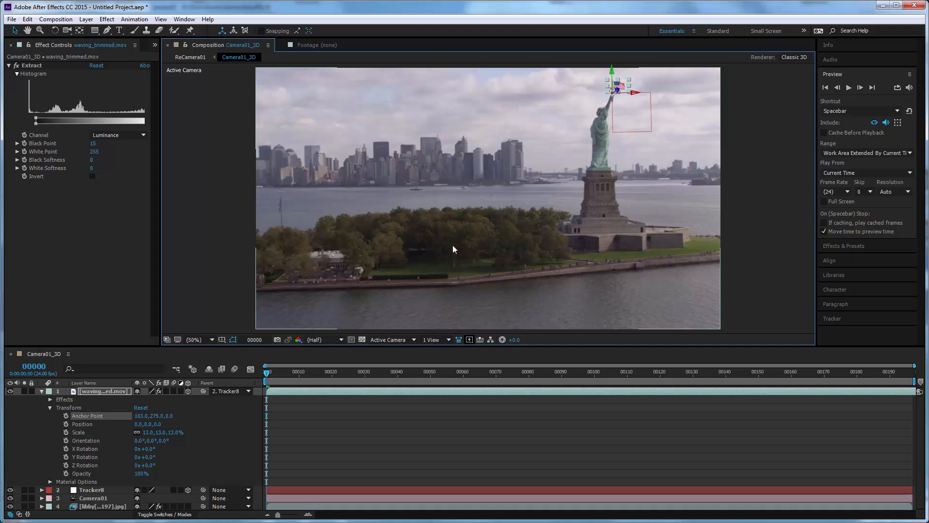
# Deselect the flag and play the comp to confirm it stays planted on the torch.
pyautogui.click(849, 88)
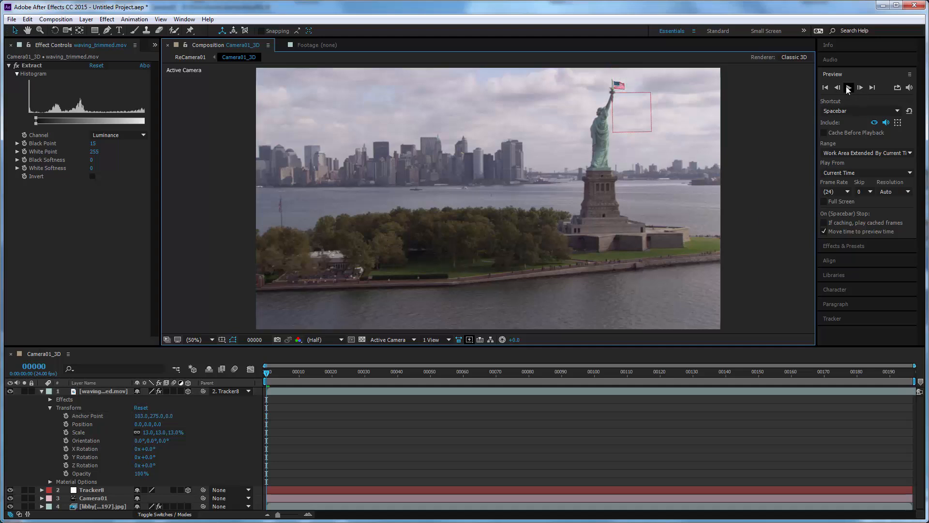
pyautogui.click(848, 87)
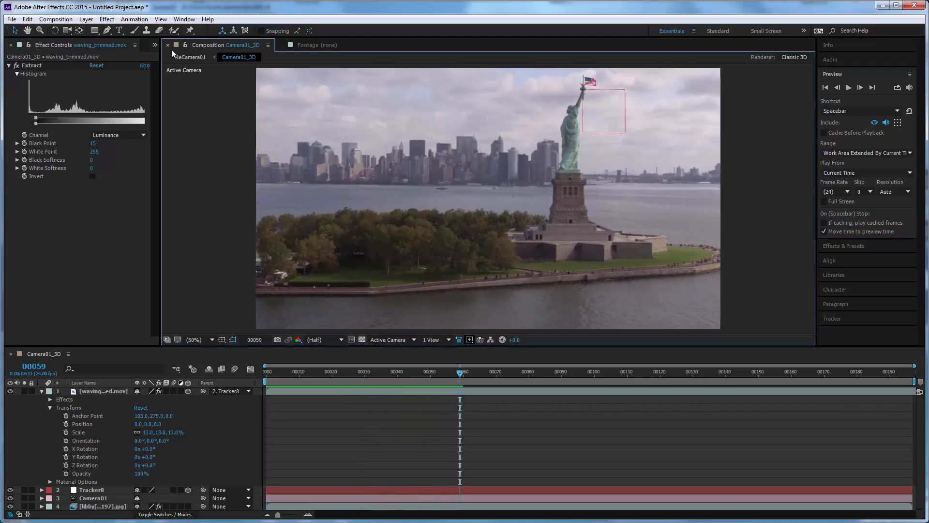
pyautogui.click(107, 19)
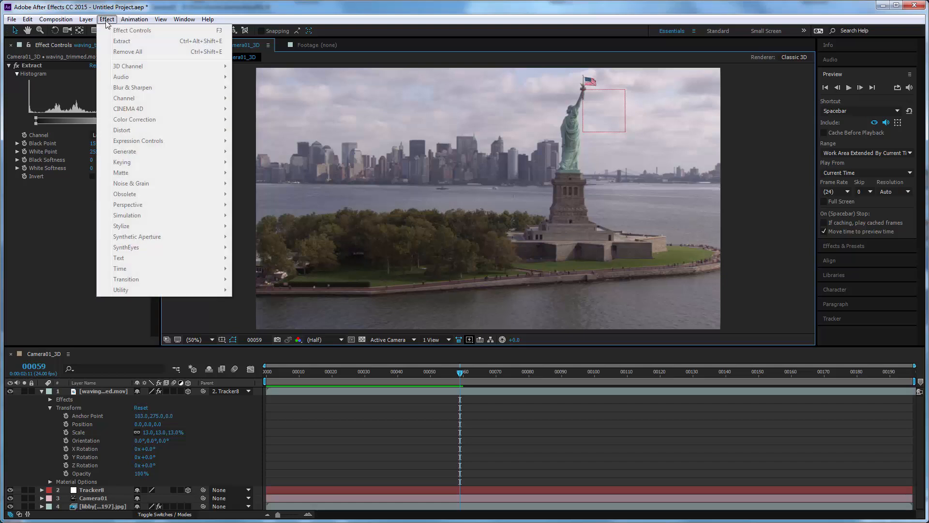
pyautogui.moveTo(101, 397)
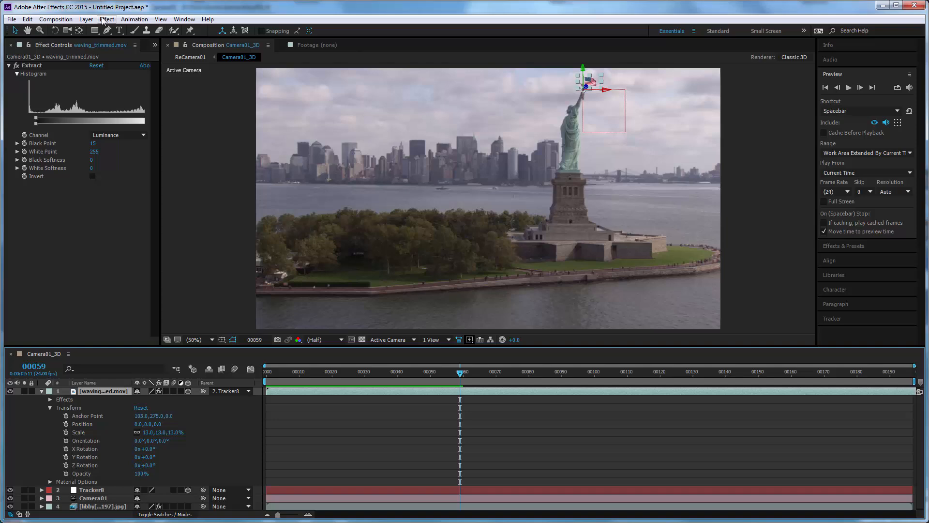
# Apply a Levels effect to the flag with output black 30.6 and output white 206.6.
pyautogui.click(107, 20)
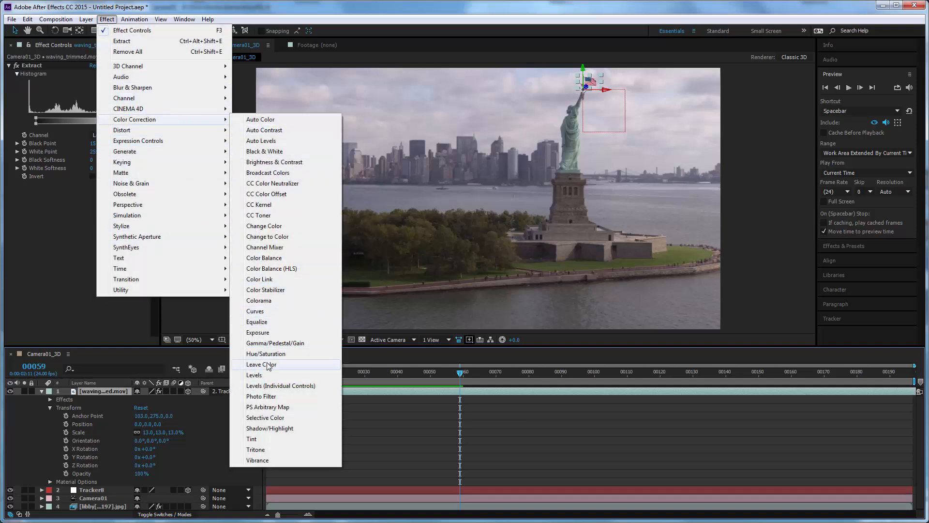
pyautogui.click(255, 374)
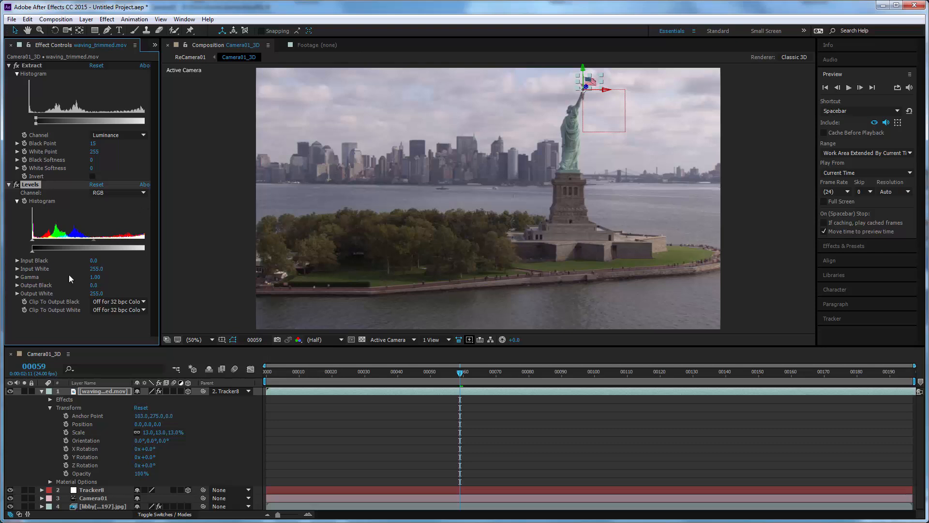
pyautogui.moveTo(95, 290)
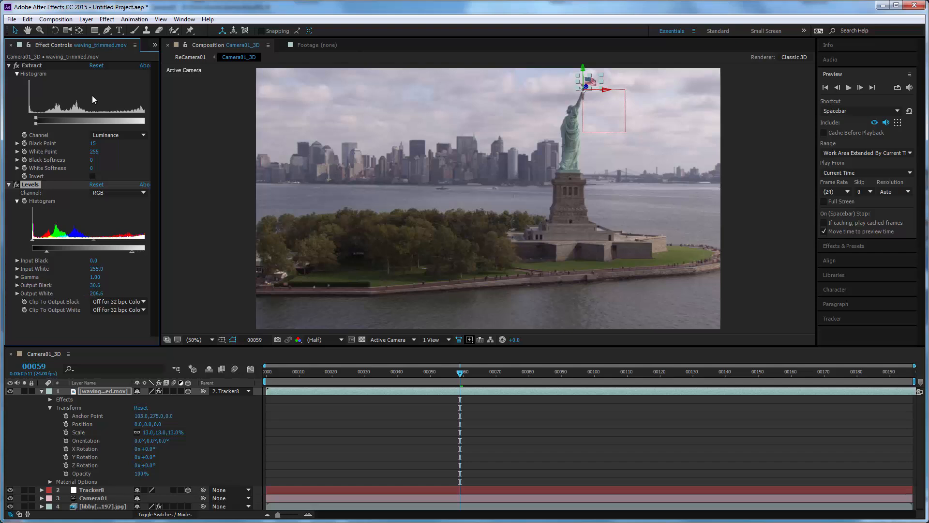
pyautogui.click(107, 20)
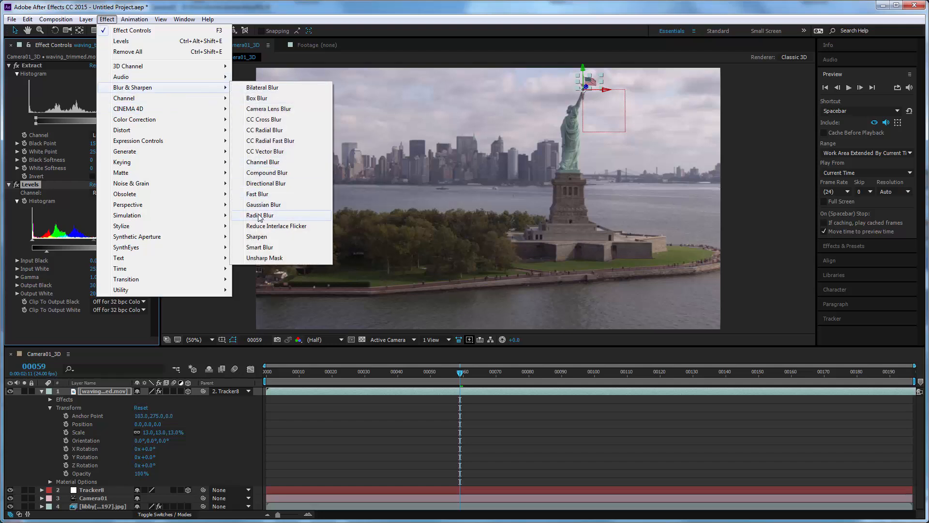
# Apply a Gaussian Blur to the flag layer with Blurriness about 4.7.
pyautogui.click(262, 204)
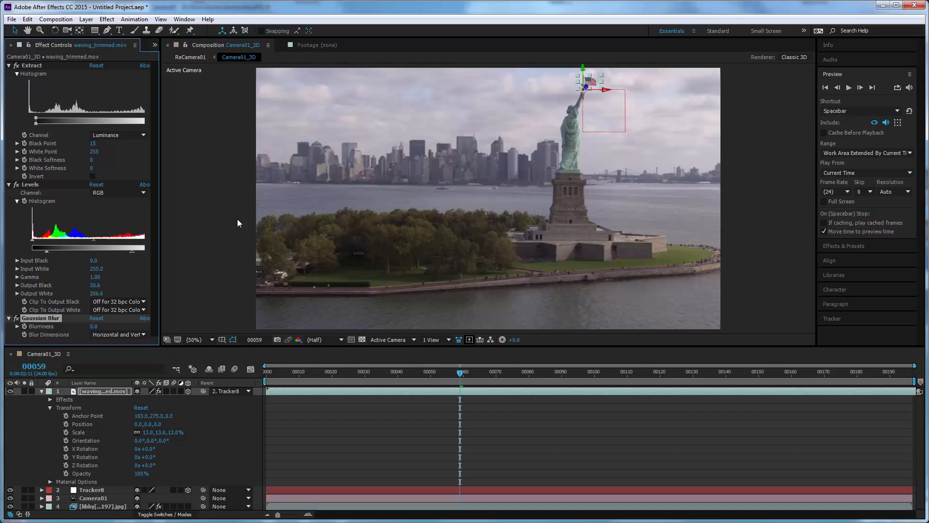
pyautogui.moveTo(74, 216)
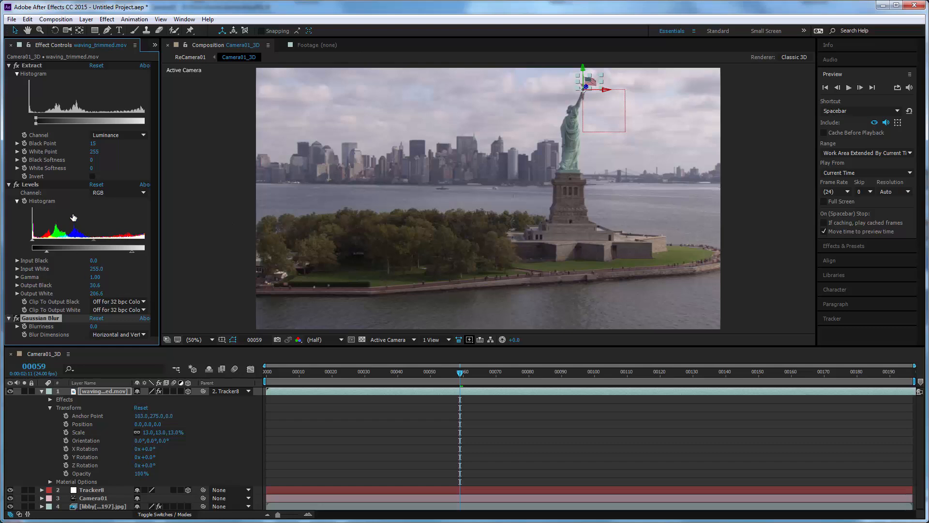
pyautogui.click(94, 326)
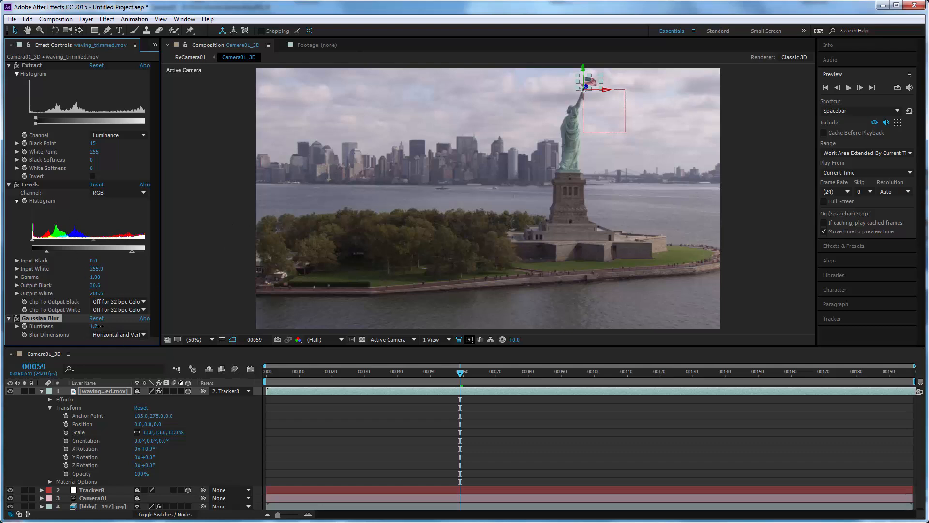
pyautogui.click(94, 326)
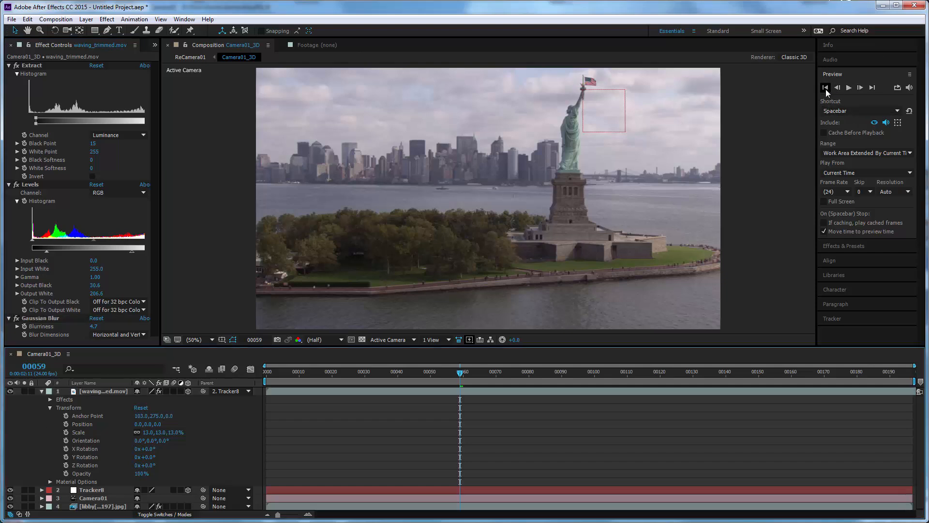
pyautogui.click(825, 87)
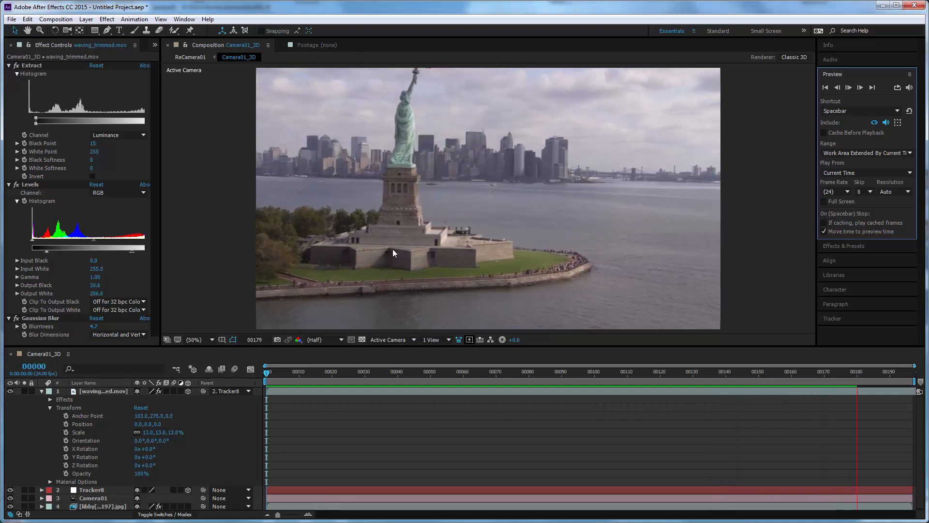
pyautogui.click(328, 372)
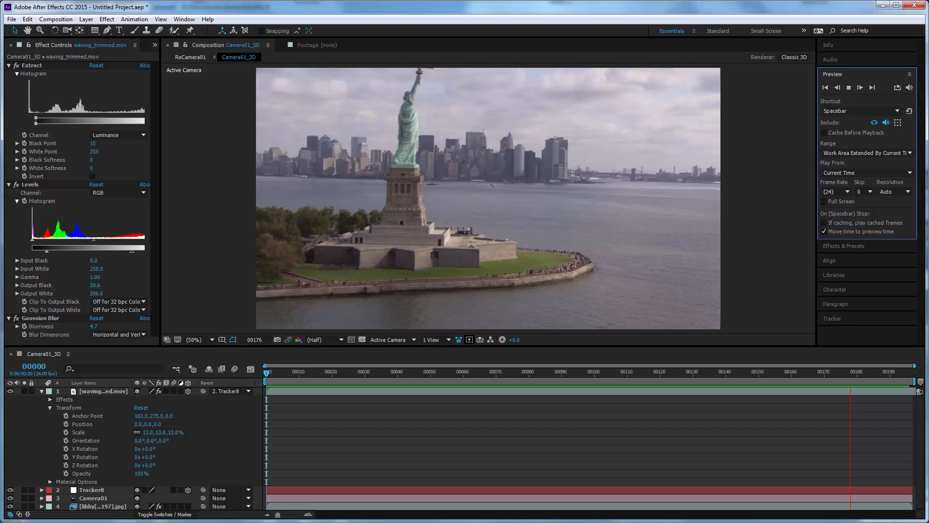
pyautogui.click(341, 366)
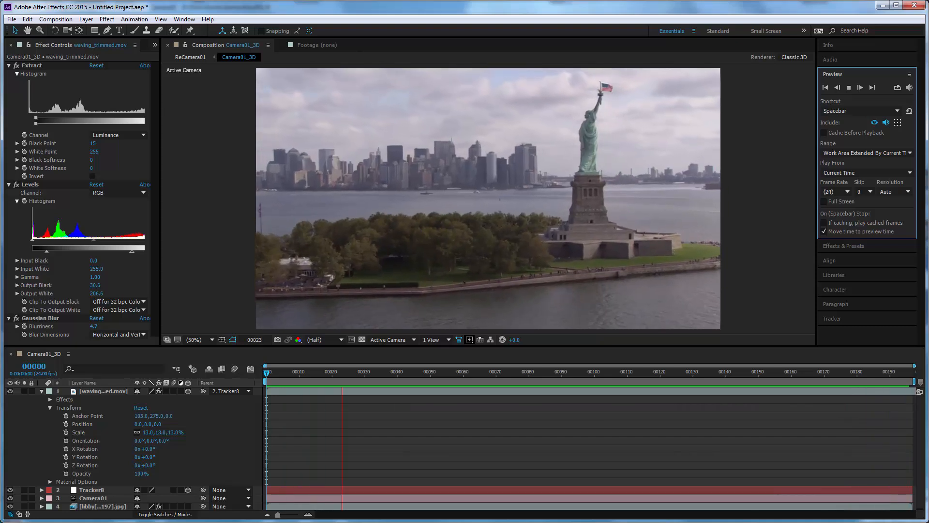